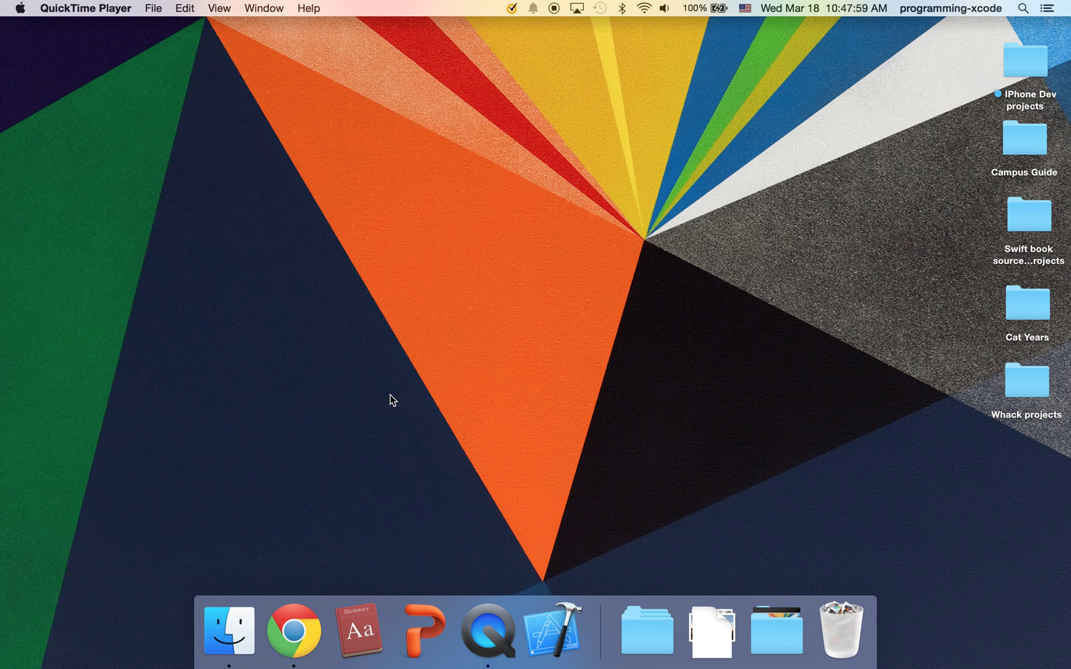
{"action": "mouse_move", "coordinate": [715, 238]}
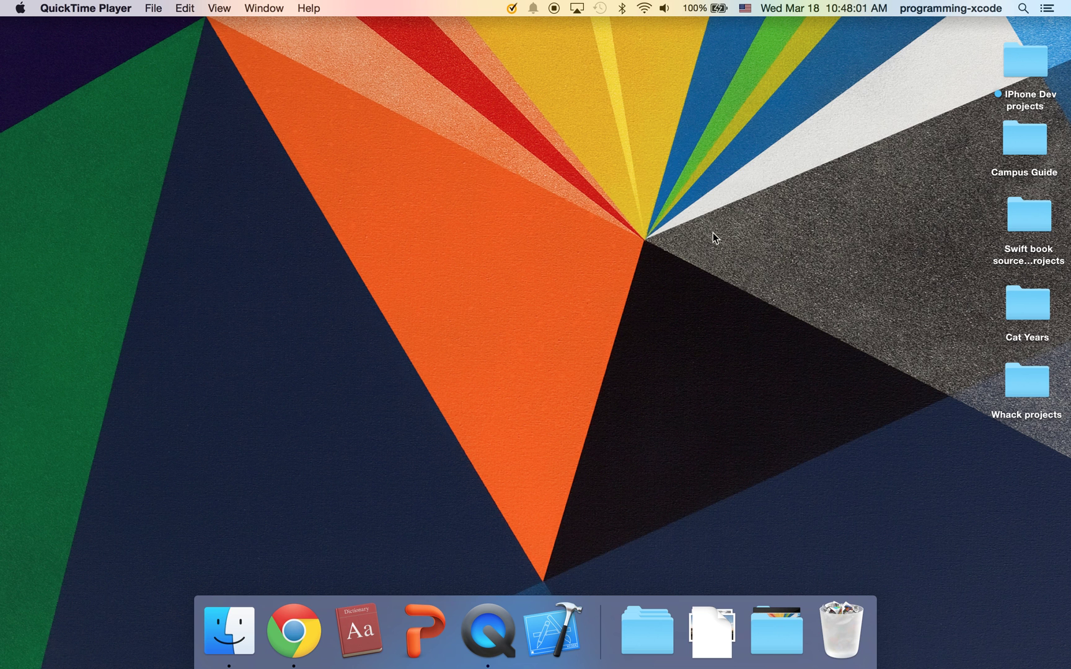
{"action": "mouse_move", "coordinate": [561, 494]}
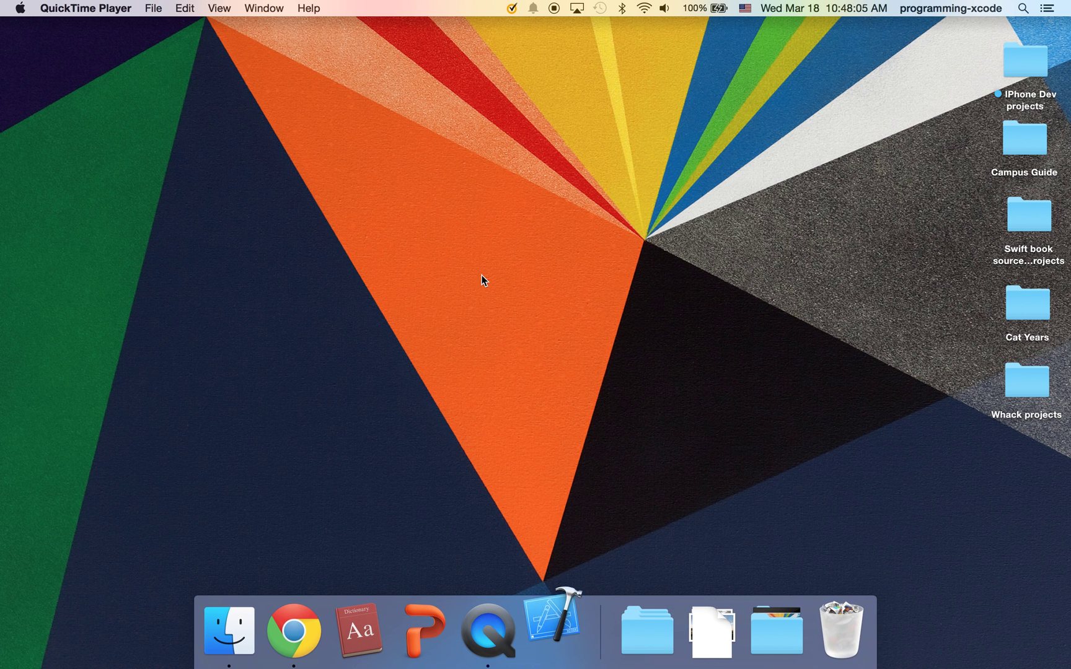
Start a new Xcode project from the Single View Application template
{"action": "left_click", "coordinate": [551, 629]}
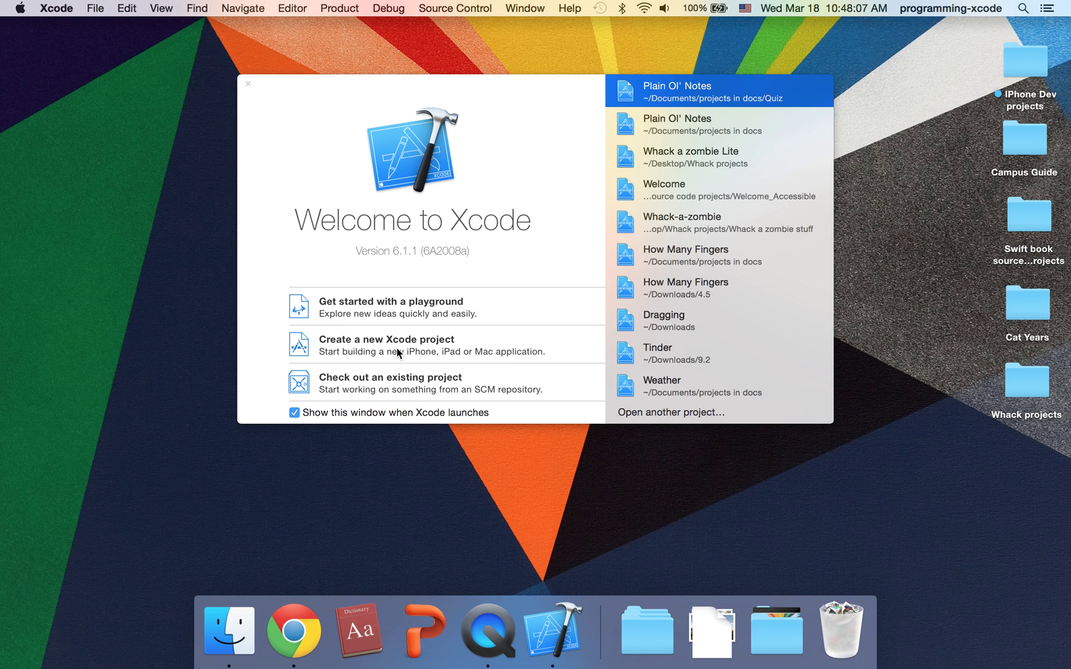
{"action": "left_click", "coordinate": [386, 340]}
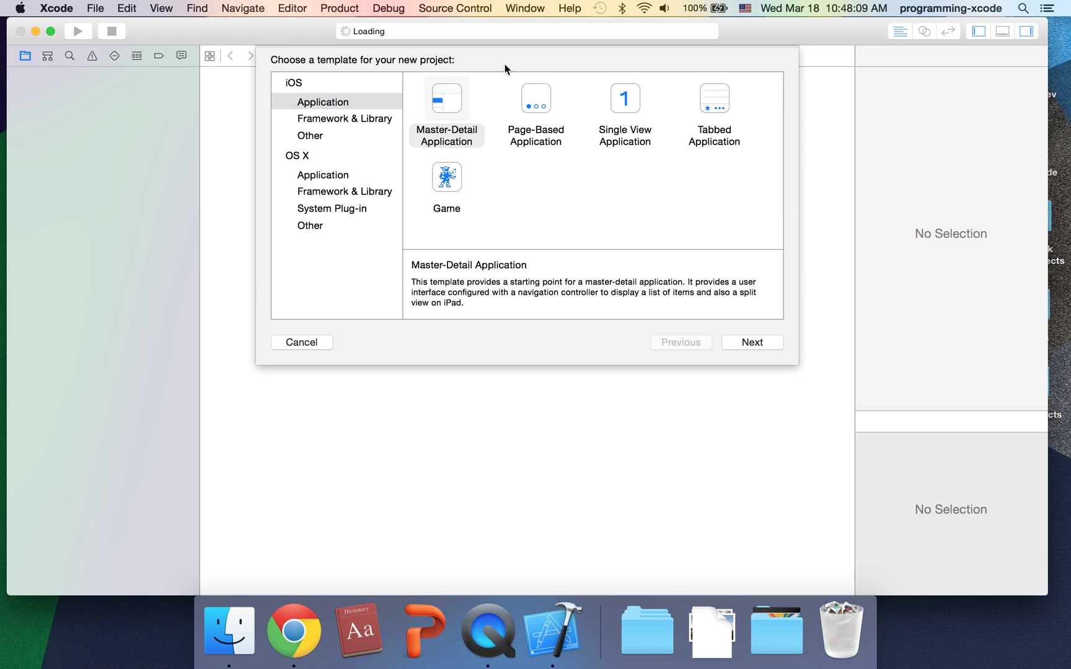
{"action": "left_click", "coordinate": [623, 98]}
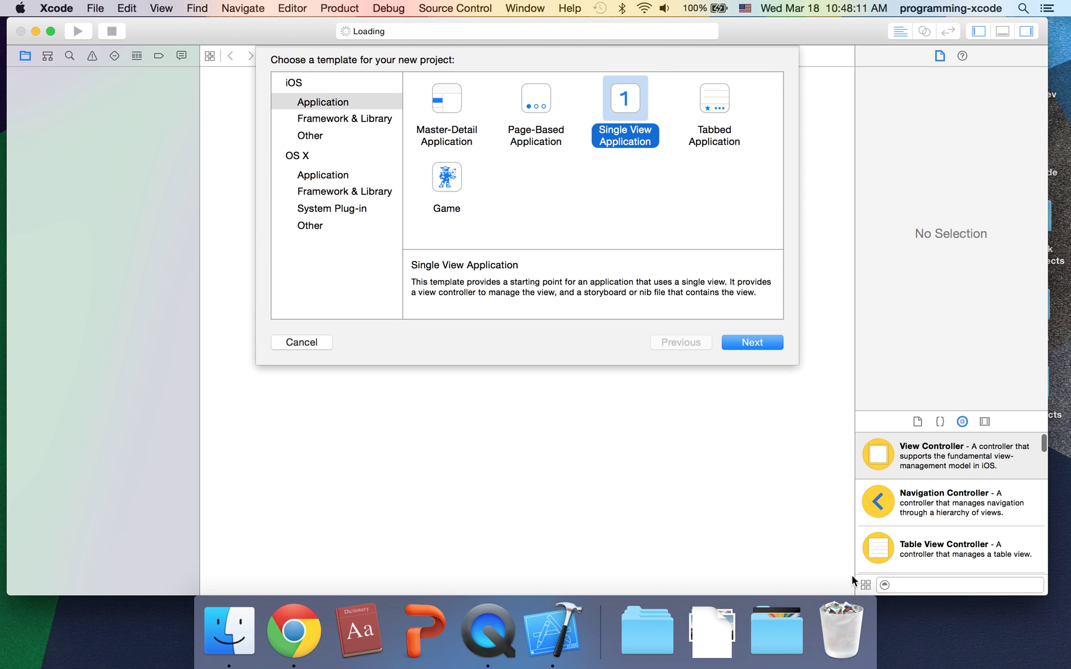
{"action": "left_click", "coordinate": [751, 342]}
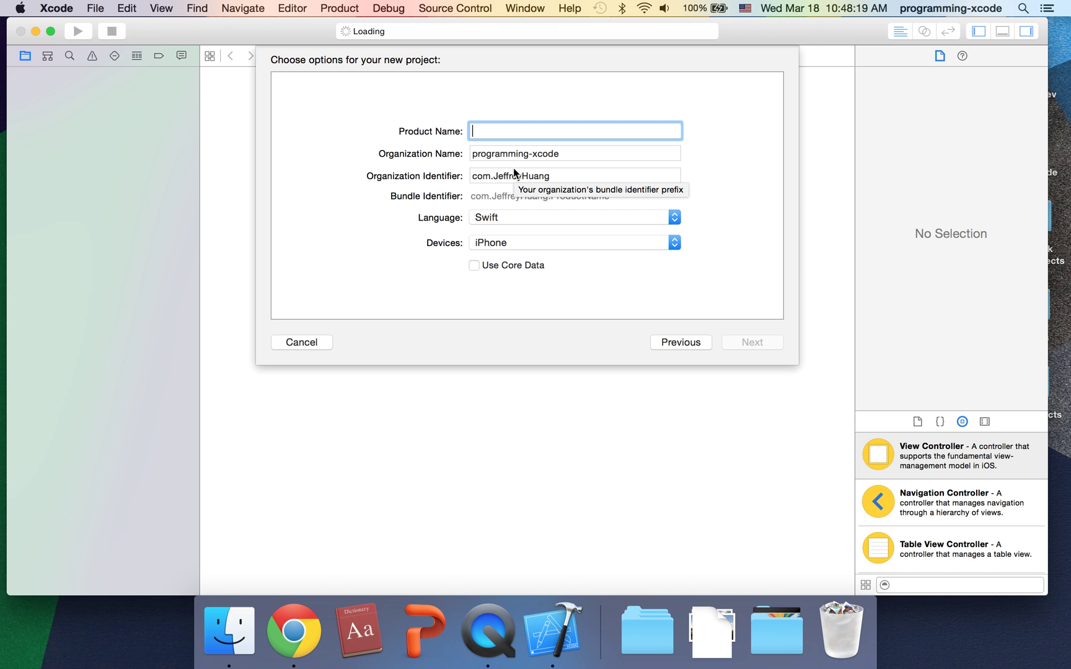
Name the product 'thread 1 signal sigabrt' and create the project
{"action": "type", "text": "thread 1"}
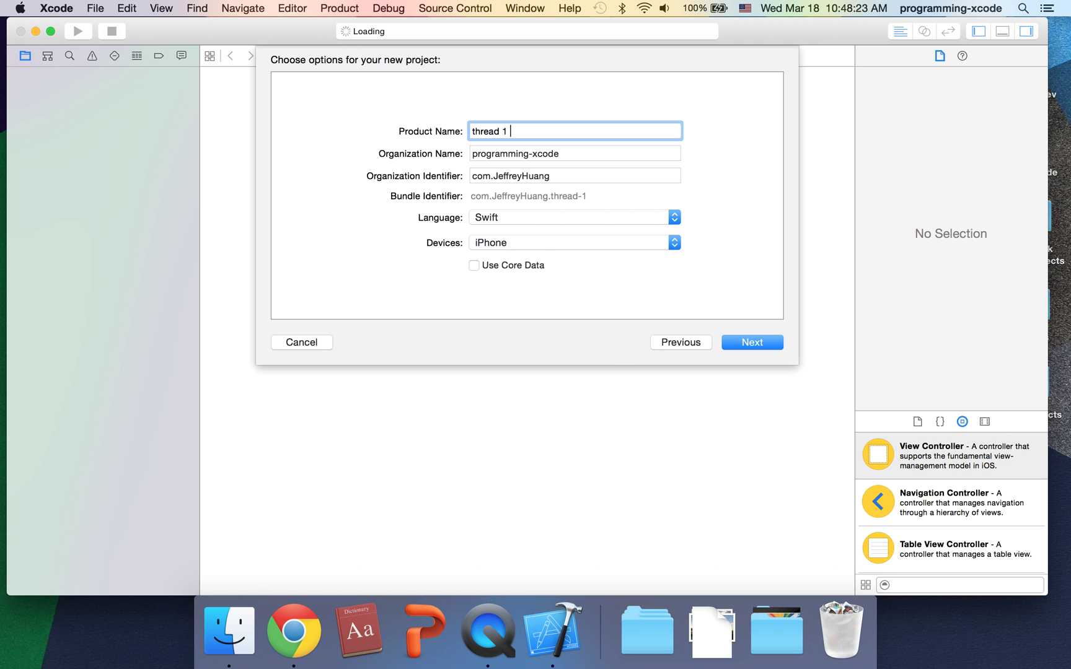
{"action": "type", "text": "sign"}
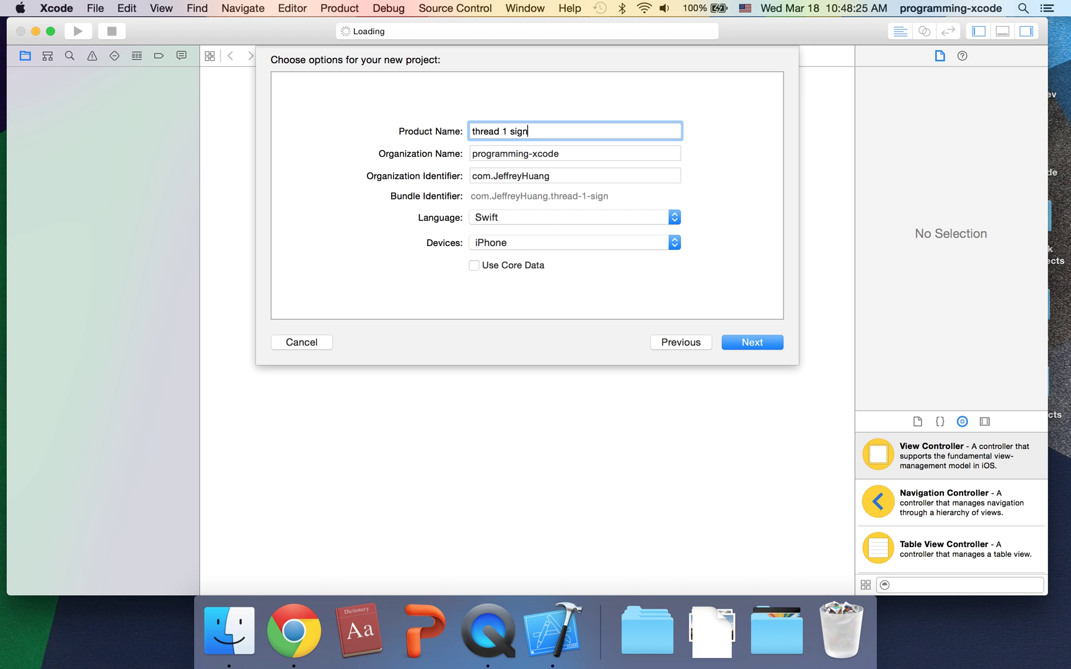
{"action": "type", "text": "al s"}
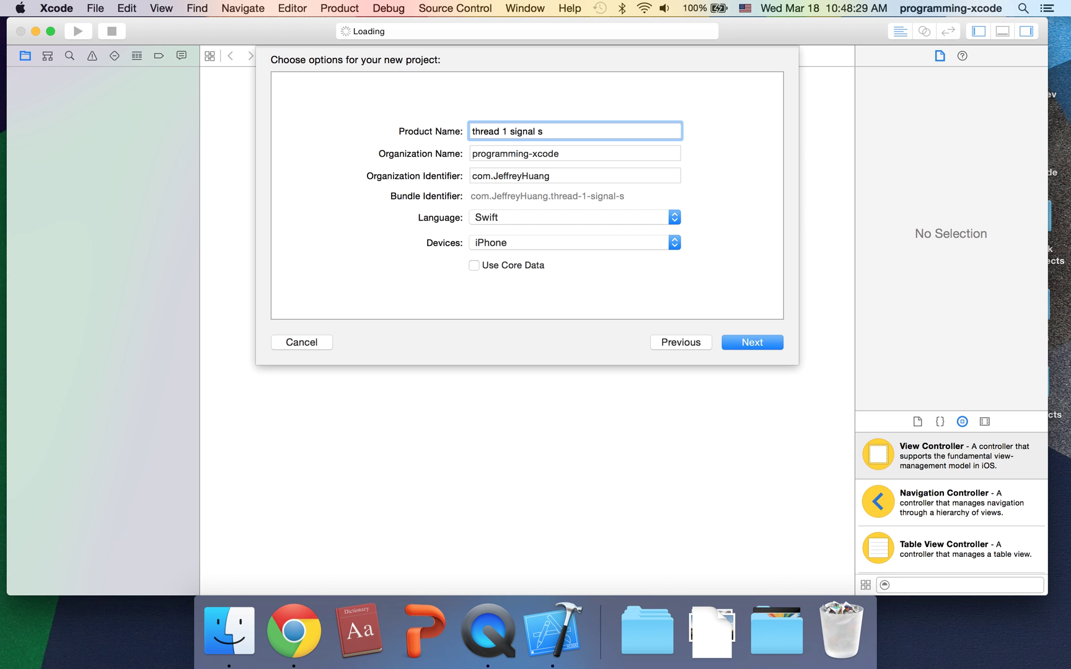
{"action": "type", "text": "ig"}
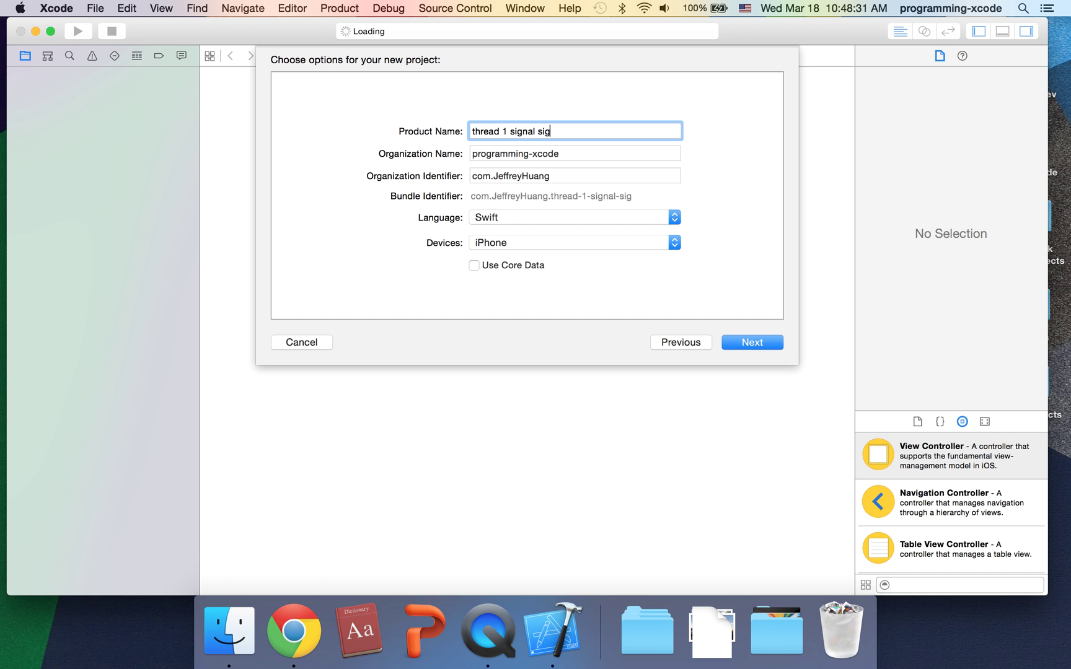
{"action": "type", "text": "abrt"}
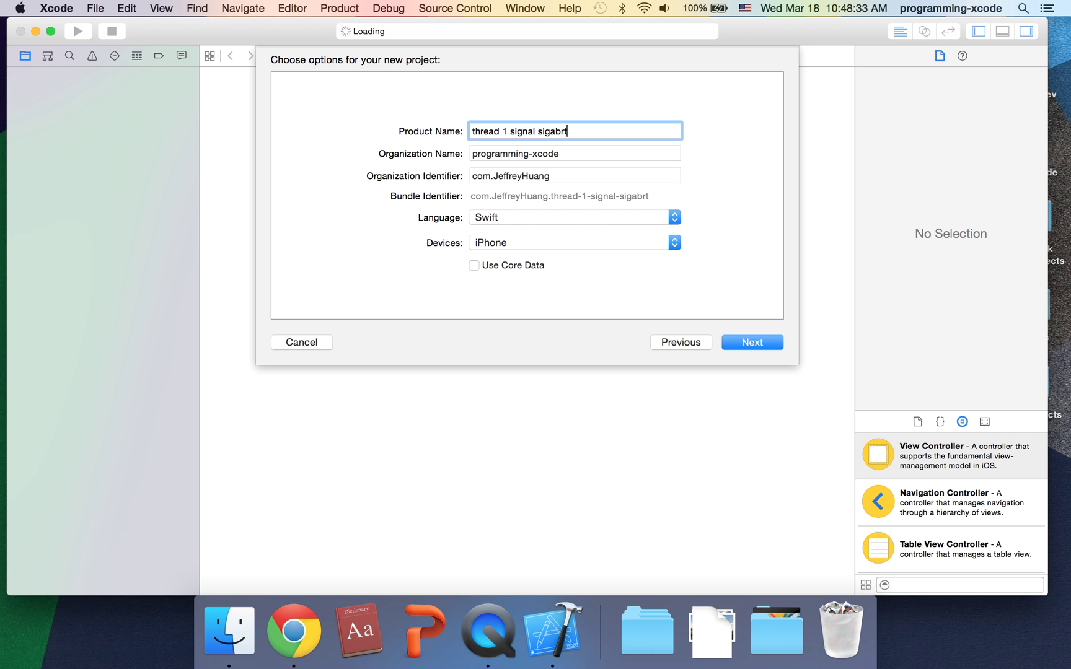
{"action": "left_click", "coordinate": [573, 217]}
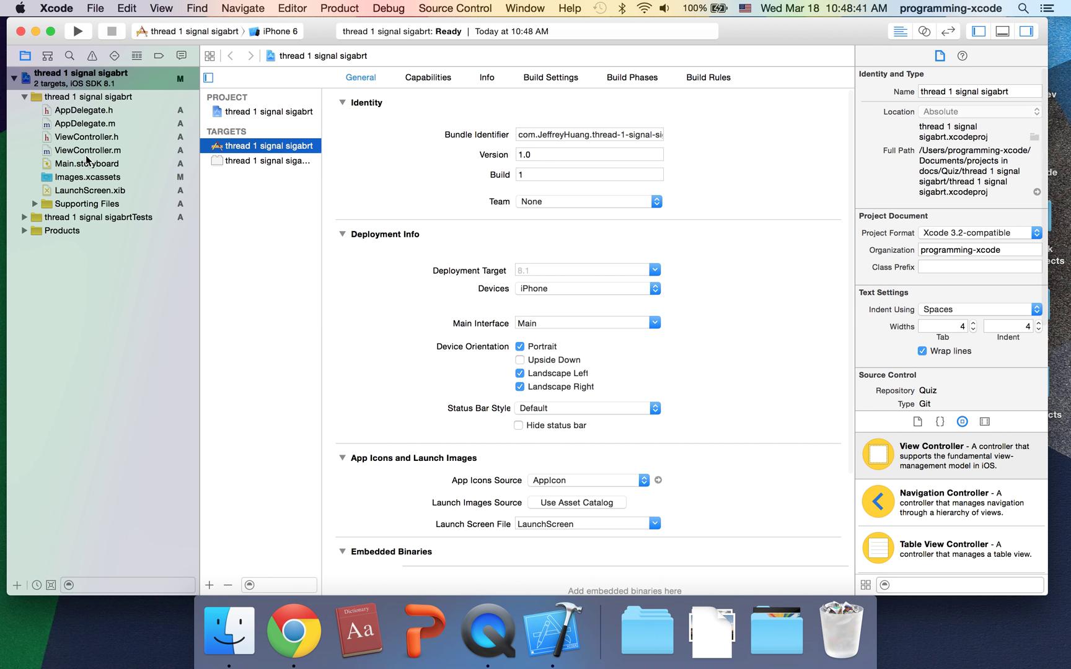
Place a Label on the Main.storyboard view and show ViewController.h in the assistant editor
{"action": "left_click", "coordinate": [88, 164]}
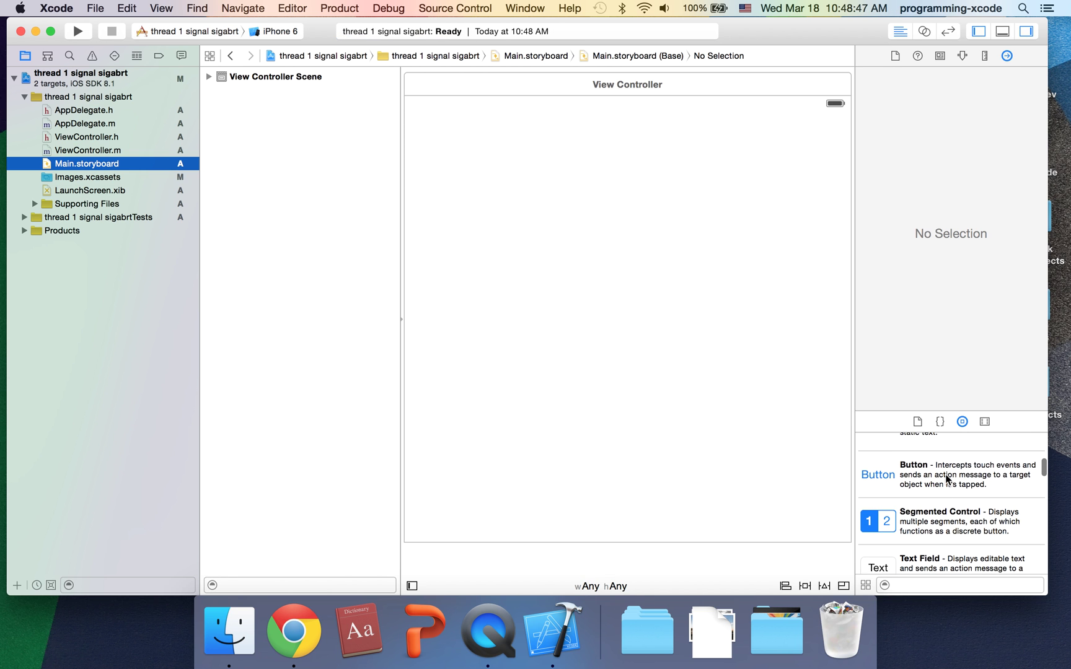
{"action": "left_click_drag", "start_coordinate": [878, 472], "coordinate": [502, 325]}
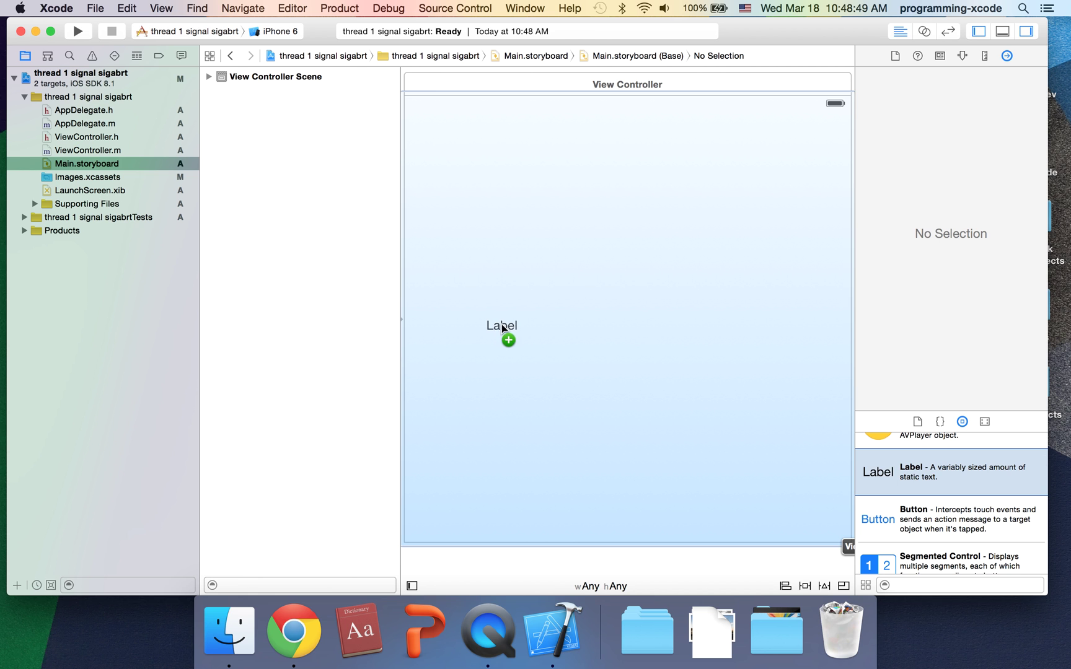
{"action": "left_click", "coordinate": [501, 324]}
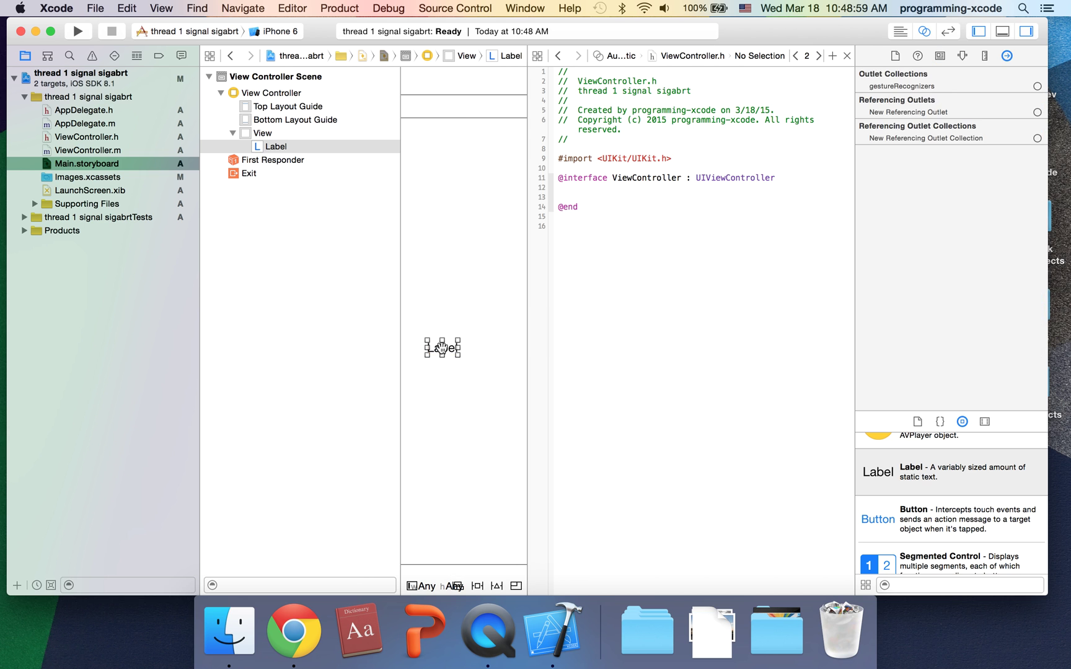
Control-drag the label into ViewController.h as an outlet named 'label'
{"action": "left_click_drag", "start_coordinate": [442, 347], "coordinate": [606, 196]}
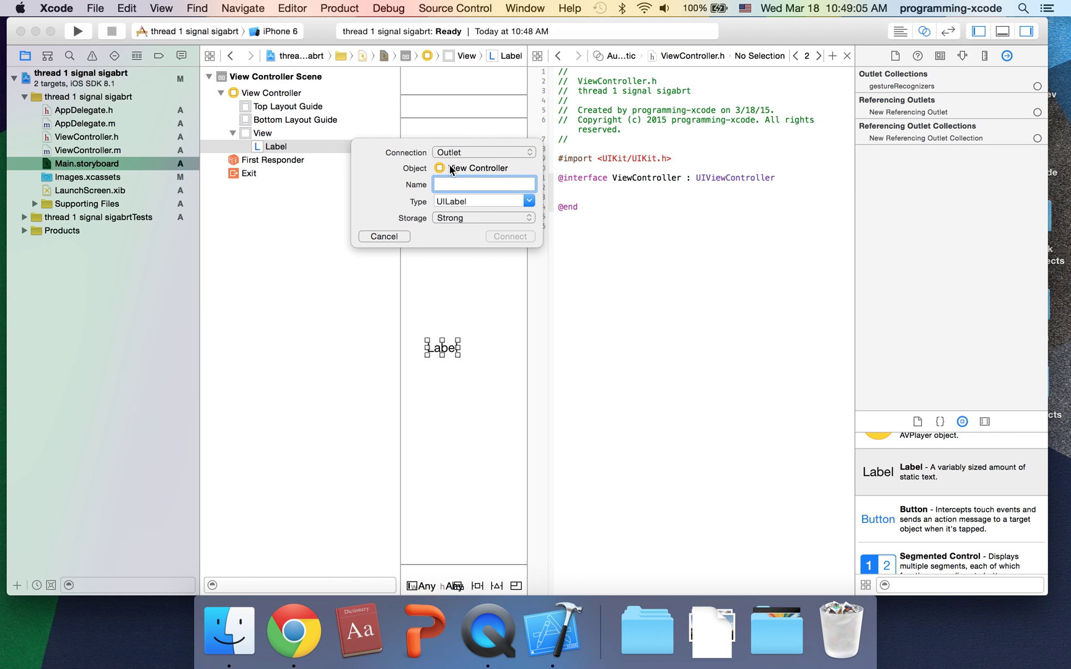
{"action": "type", "text": "label"}
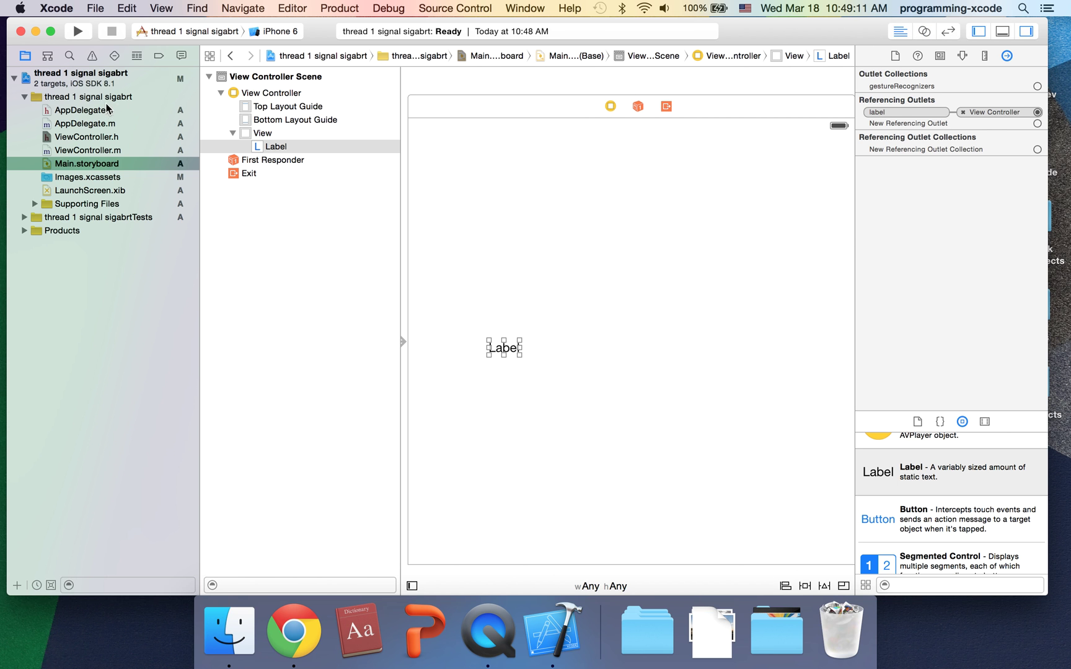
Review ViewController.h and ViewController.m for the outlet, then return to Main.storyboard
{"action": "left_click", "coordinate": [84, 137]}
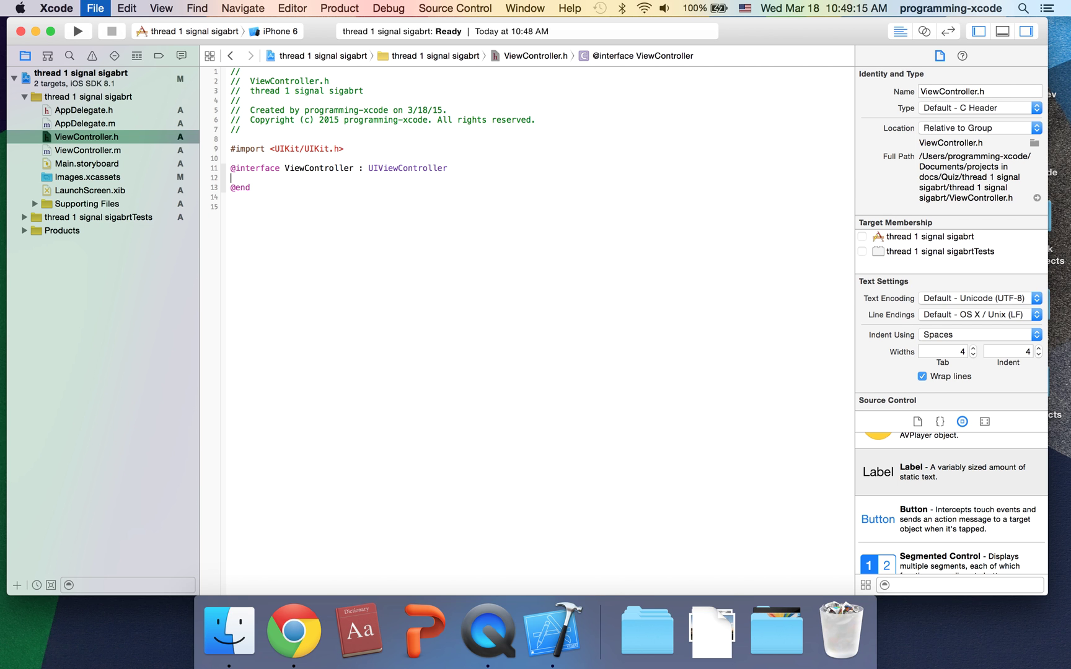
{"action": "mouse_move", "coordinate": [50, 123]}
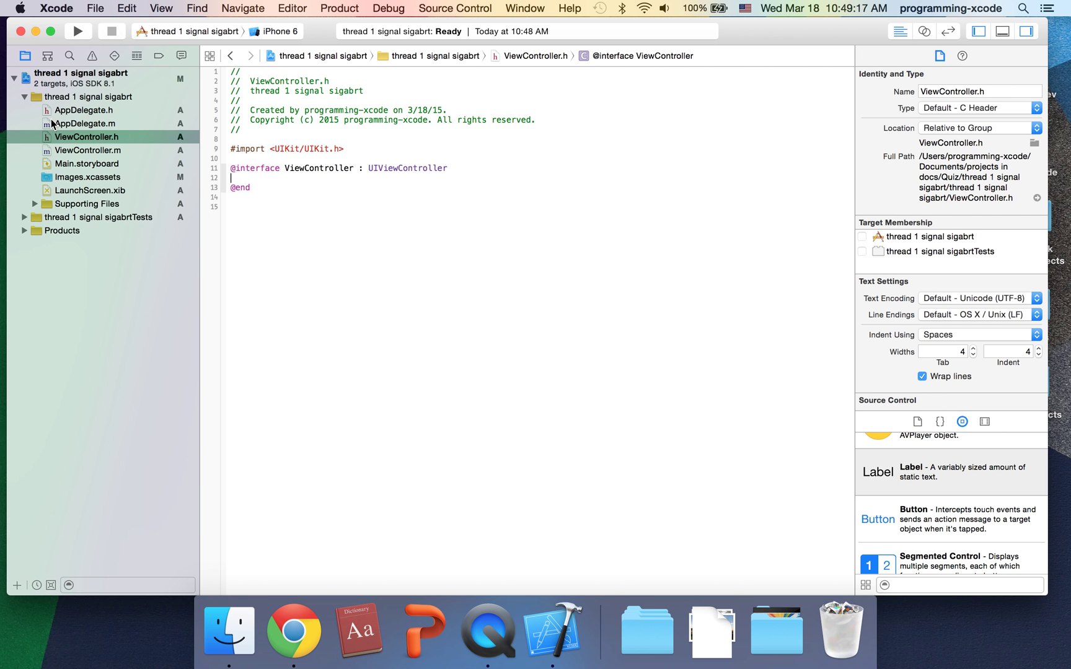
{"action": "left_click", "coordinate": [88, 150]}
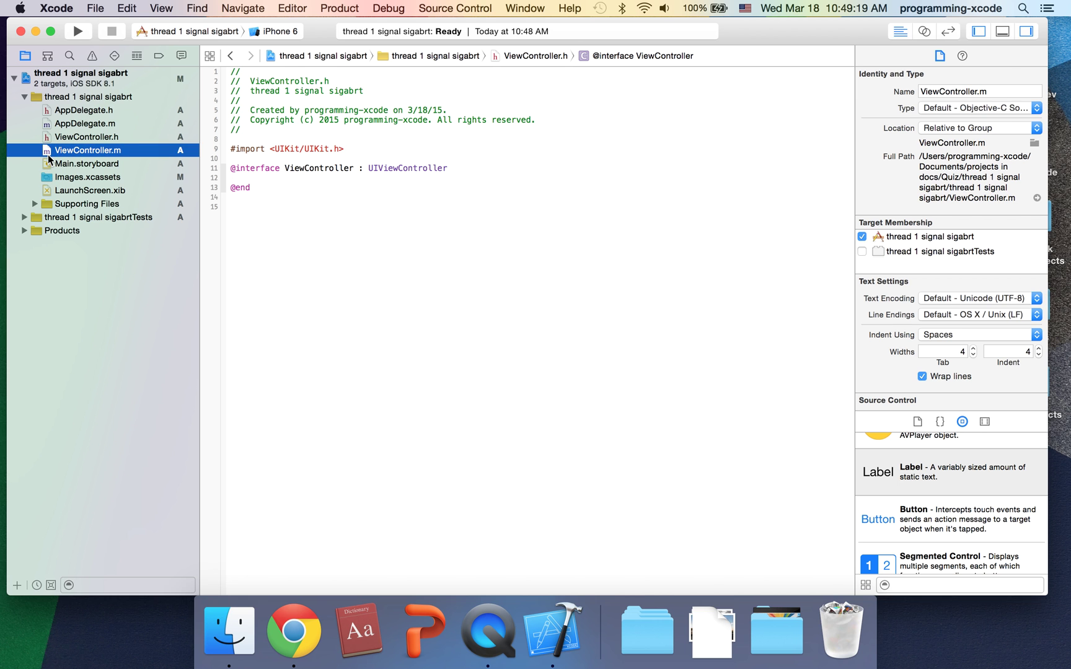
{"action": "left_click", "coordinate": [86, 163]}
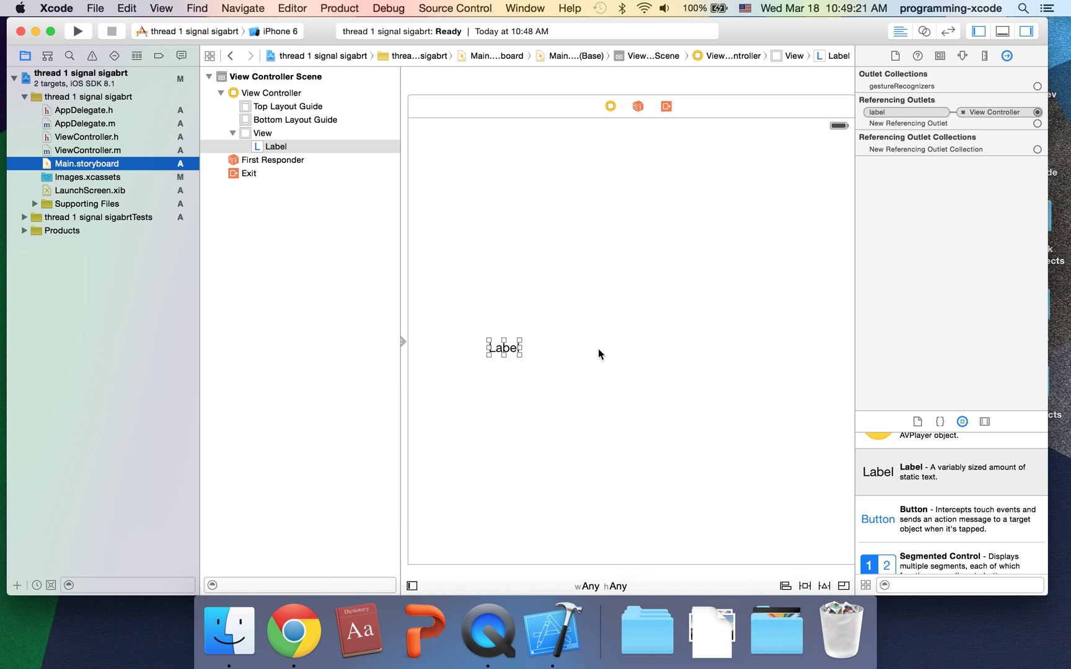
{"action": "mouse_move", "coordinate": [511, 346]}
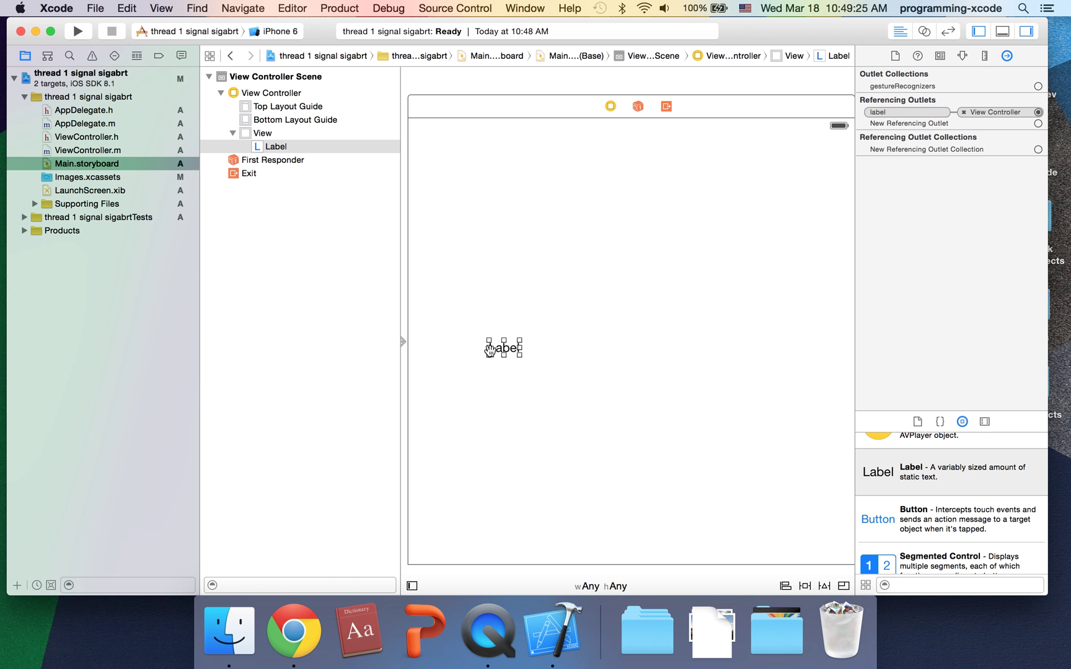
{"action": "mouse_move", "coordinate": [881, 190]}
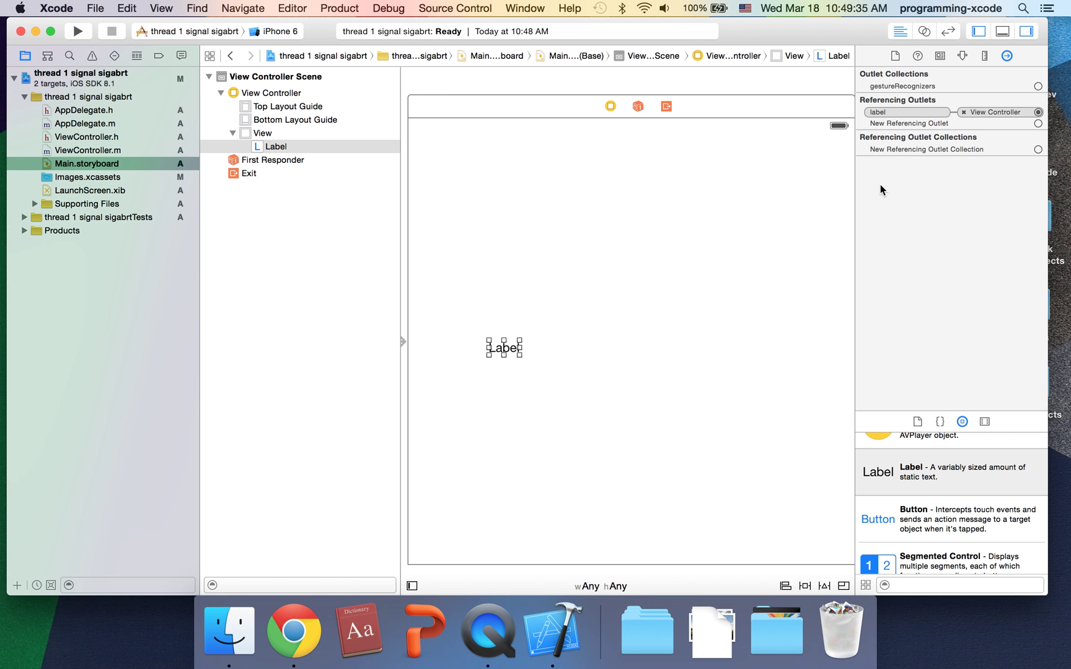
Build and run the app, inspect the Thread 1 SIGABRT in main.m, and stop the run
{"action": "left_click", "coordinate": [78, 31]}
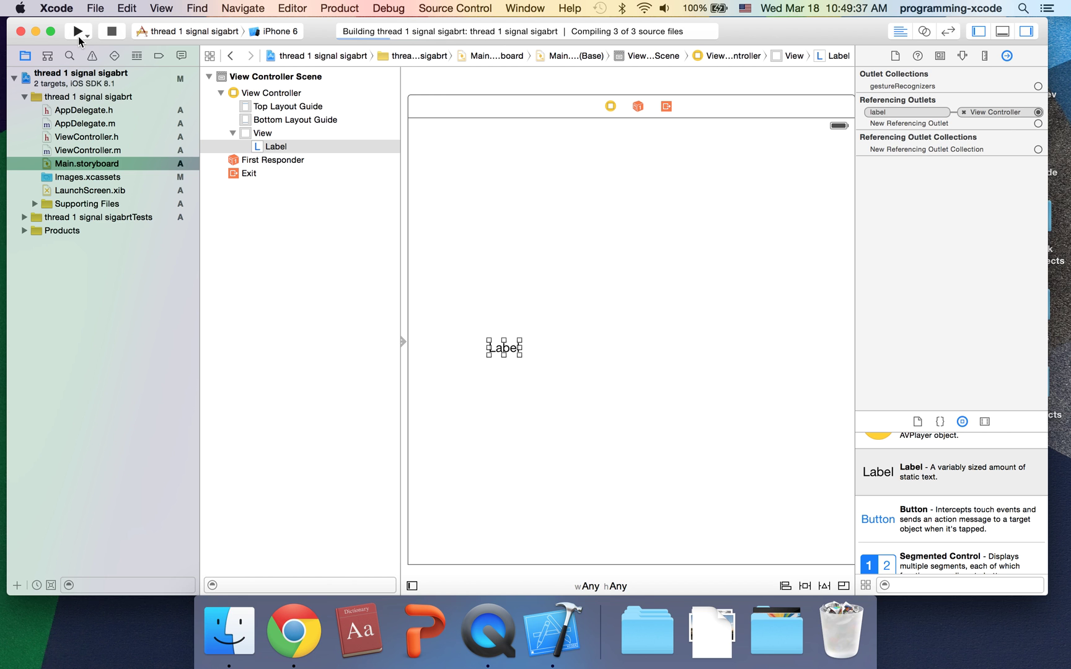
{"action": "left_click", "coordinate": [79, 31]}
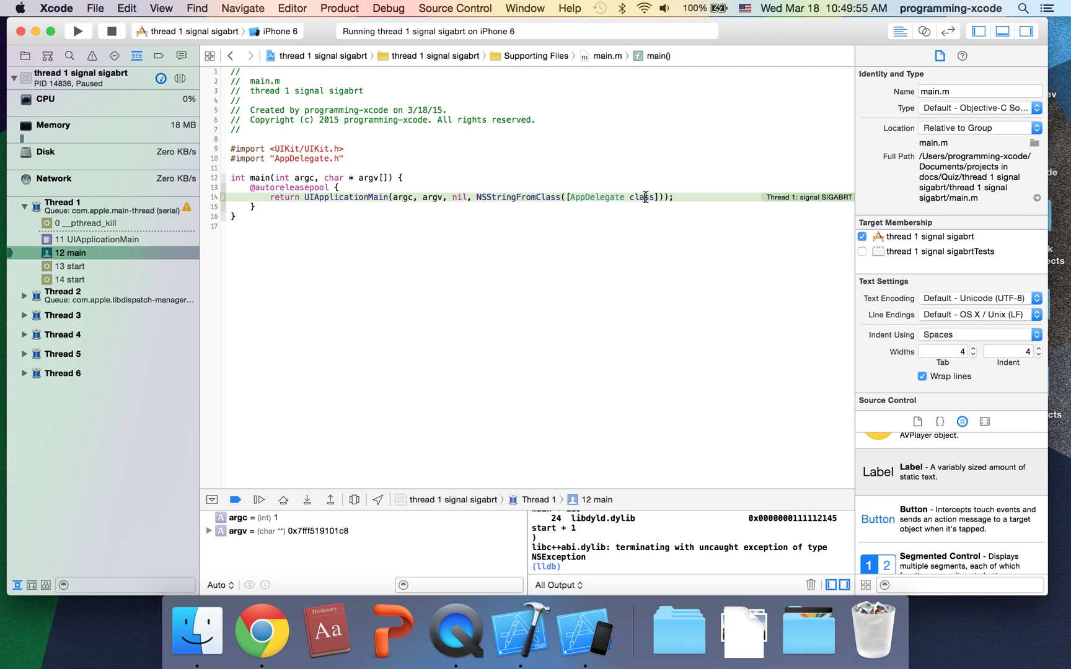
{"action": "left_click", "coordinate": [71, 253]}
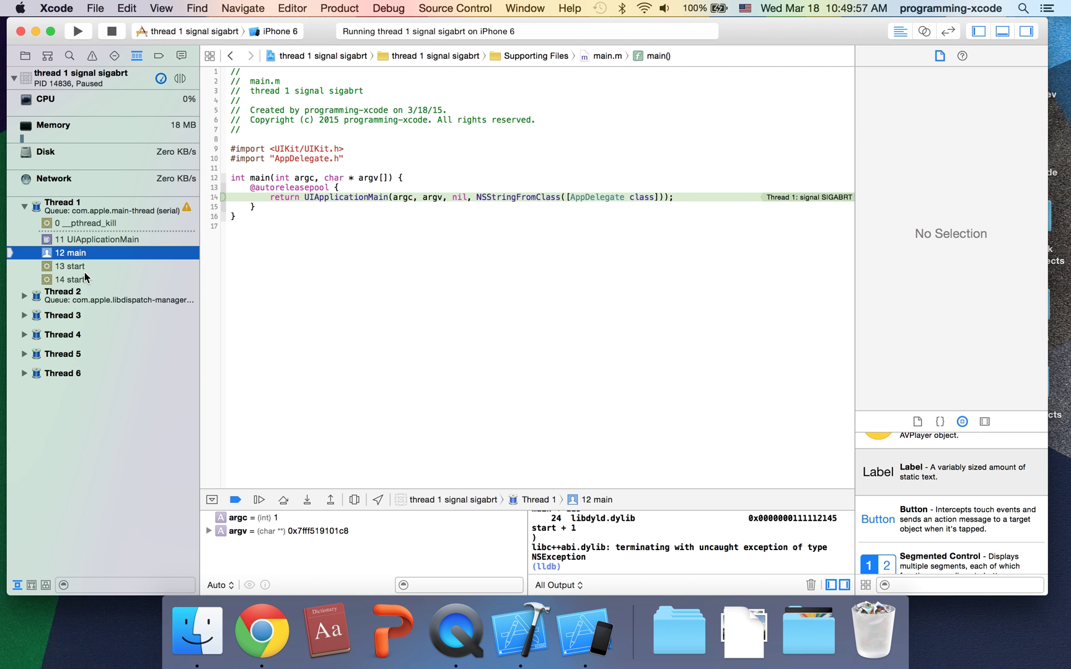
{"action": "left_click", "coordinate": [112, 31]}
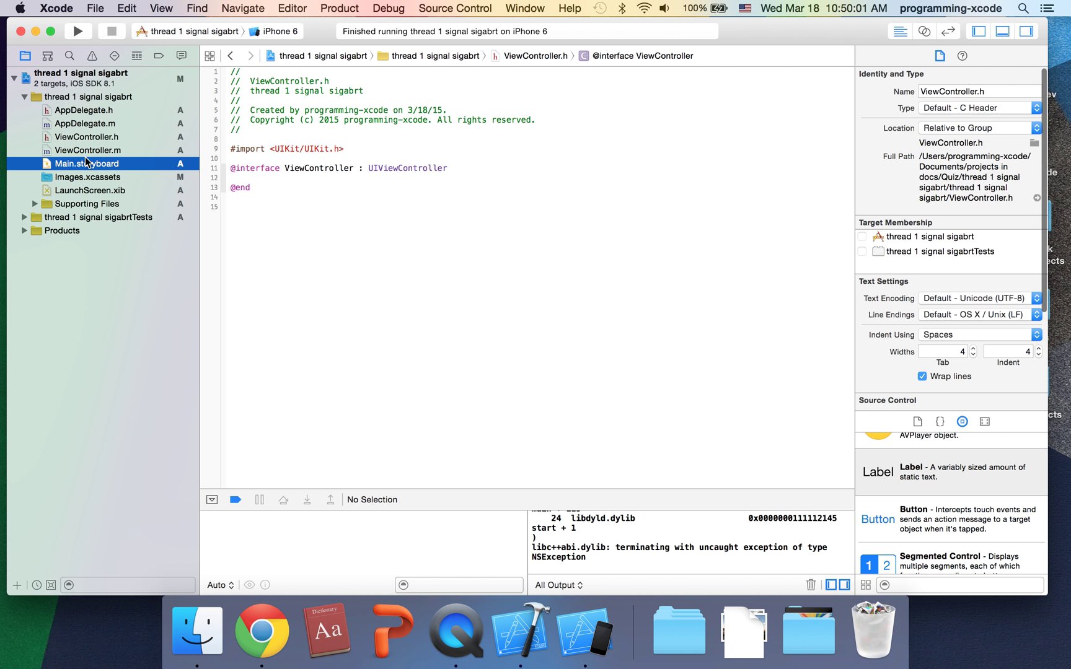
Check the label's outlets in the storyboard, then go to ViewController.h via ViewController.m
{"action": "left_click", "coordinate": [86, 164]}
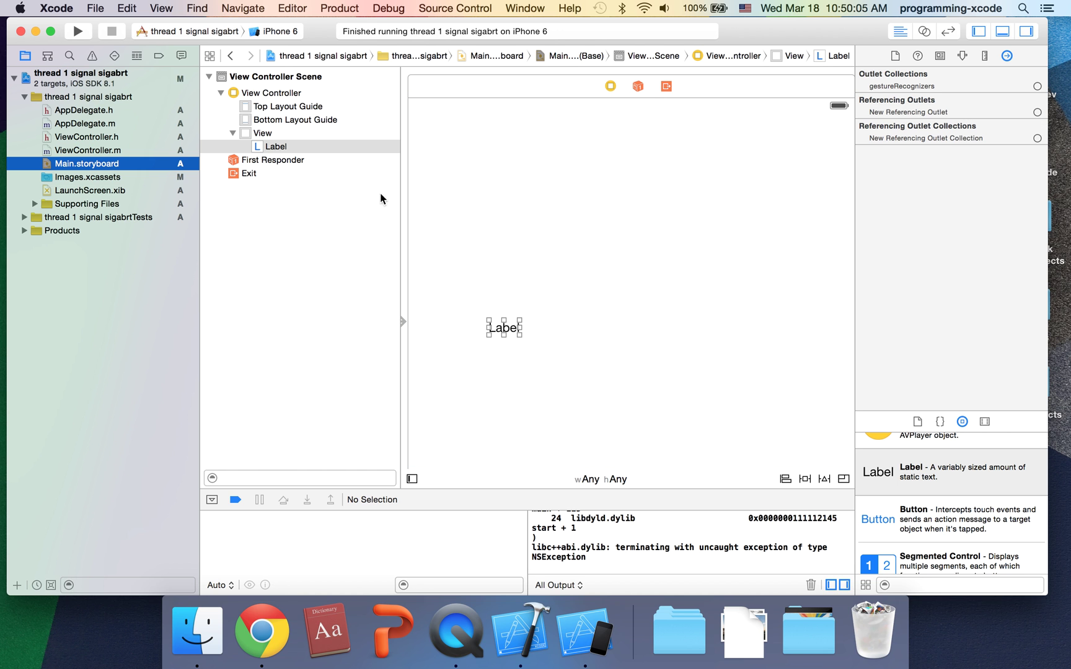
{"action": "left_click", "coordinate": [86, 150]}
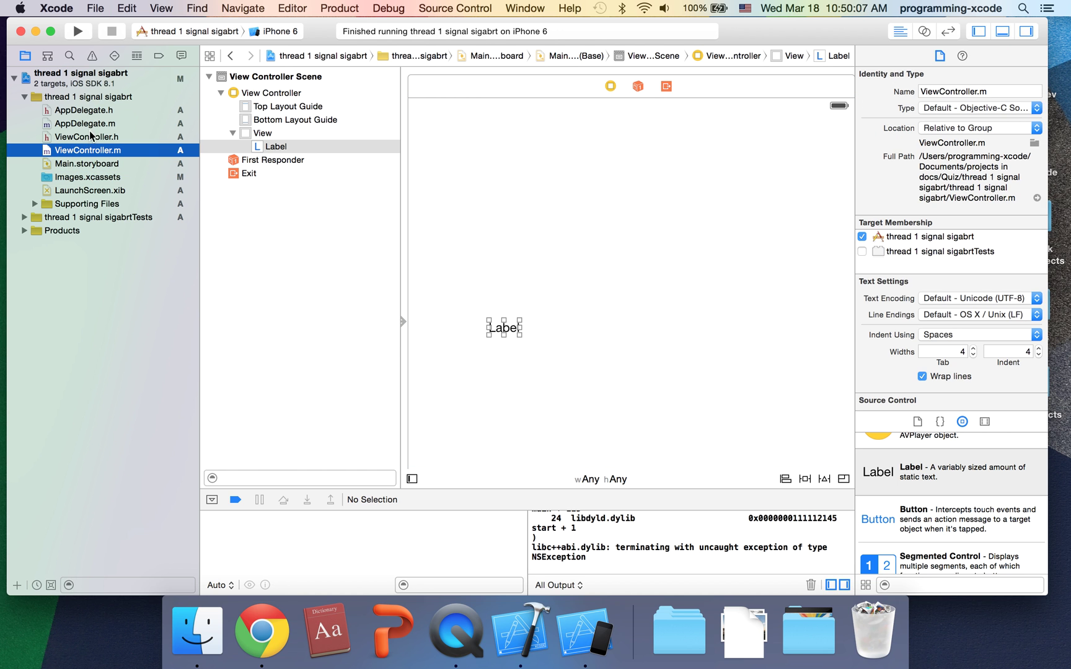
{"action": "left_click", "coordinate": [85, 137]}
{"action": "type", "text": "@"}
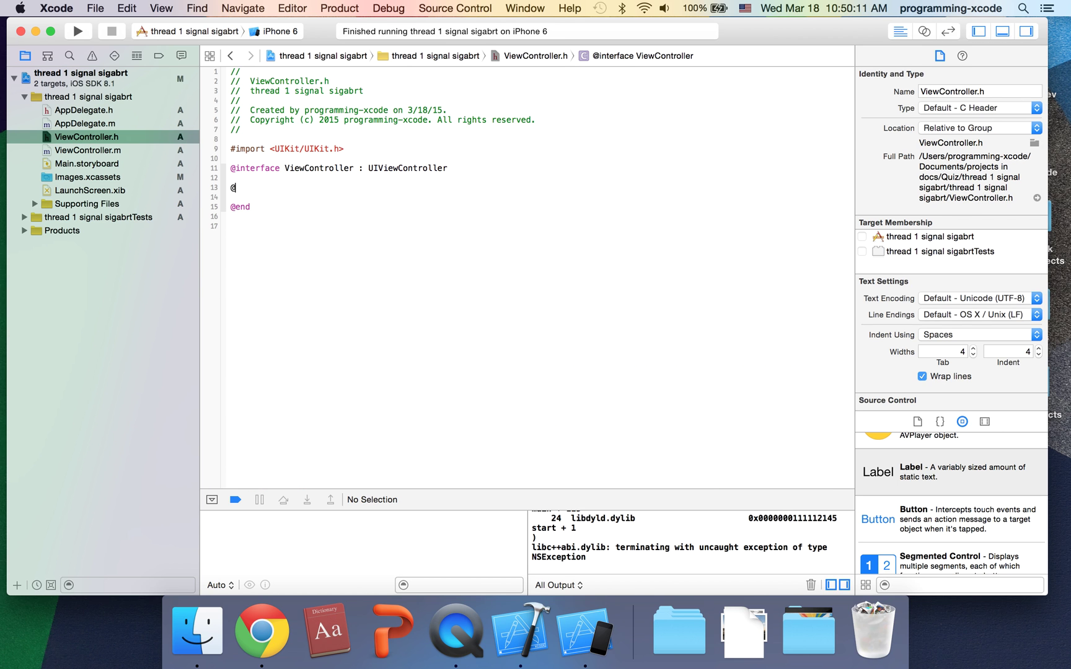
{"action": "type", "text": "property()"}
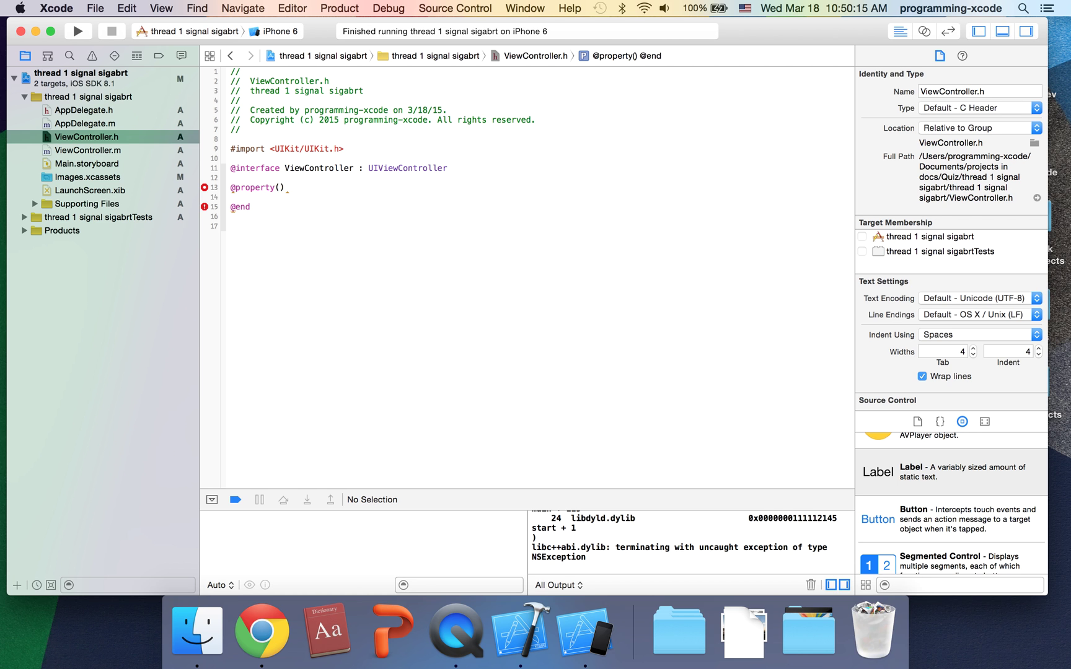
{"action": "type", "text": "strong"}
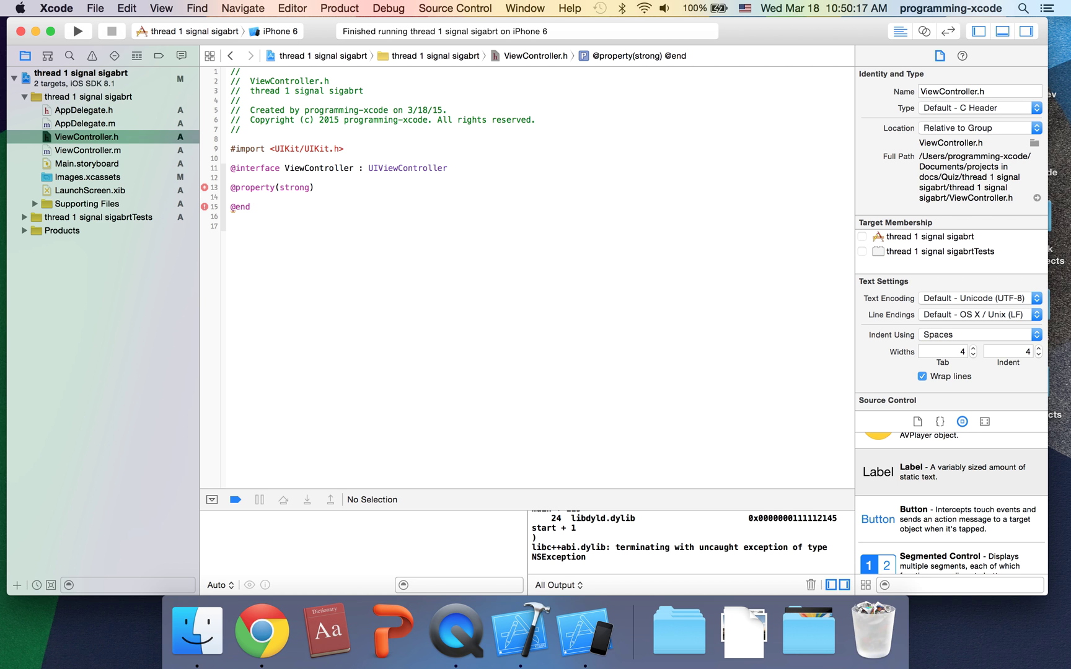
{"action": "type", "text": ", nonatomic"}
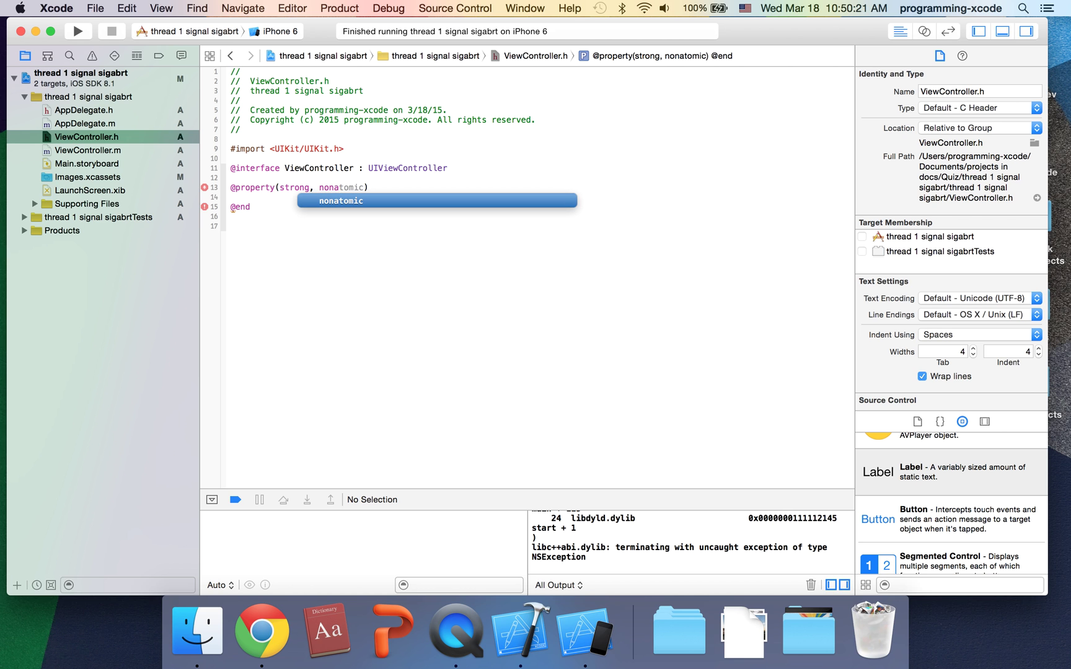
{"action": "type", "text": "IBOutlet UILabel *label"}
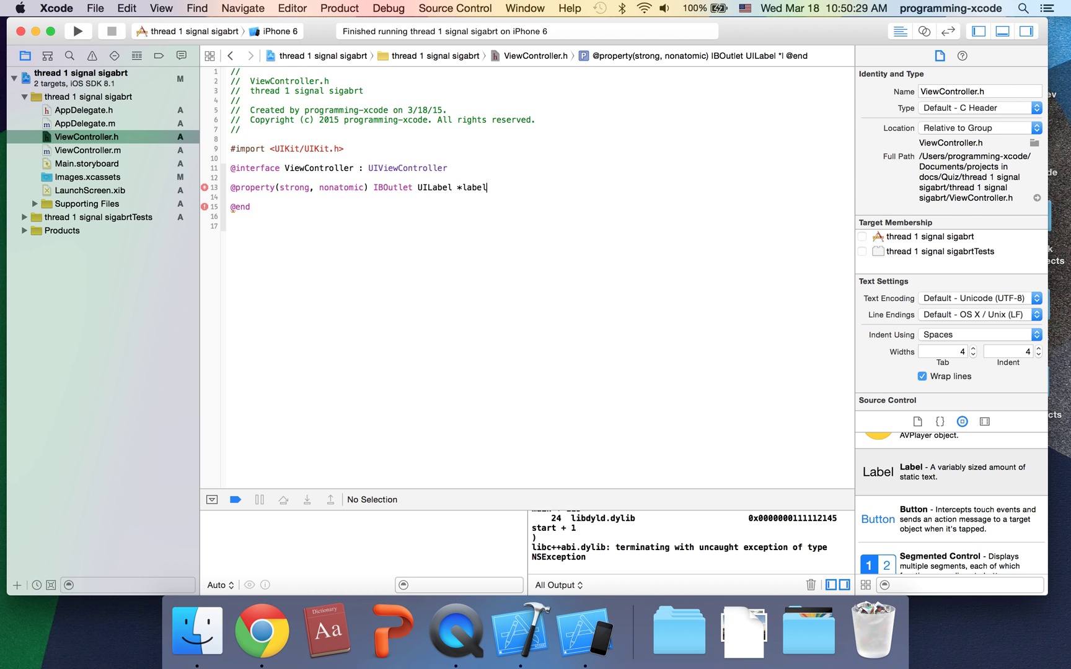
{"action": "type", "text": ";"}
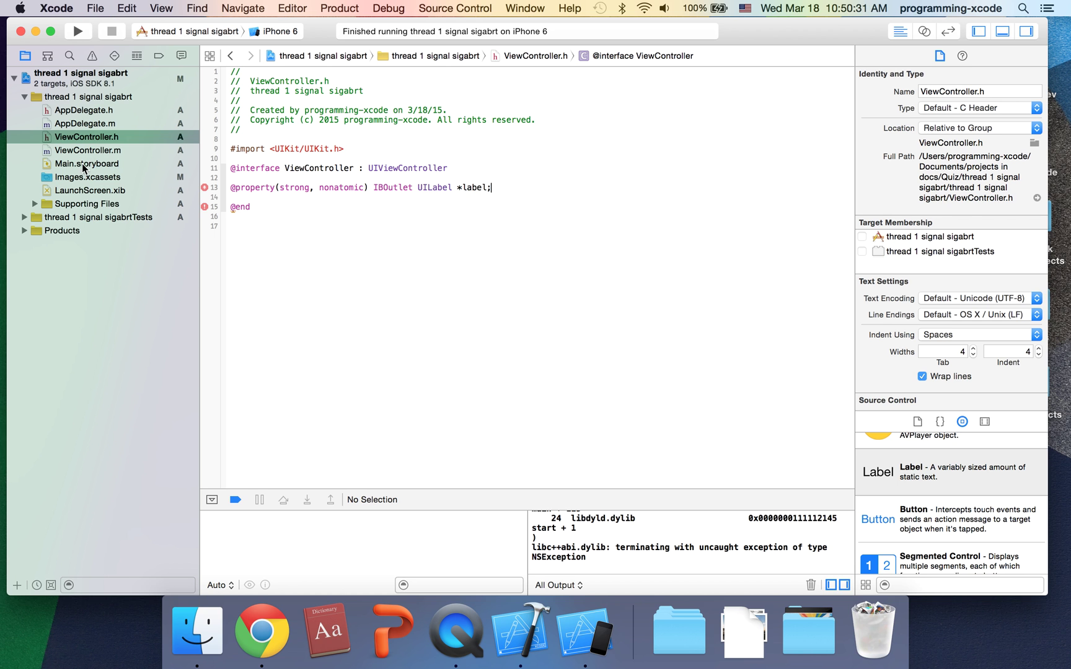
{"action": "left_click", "coordinate": [86, 164]}
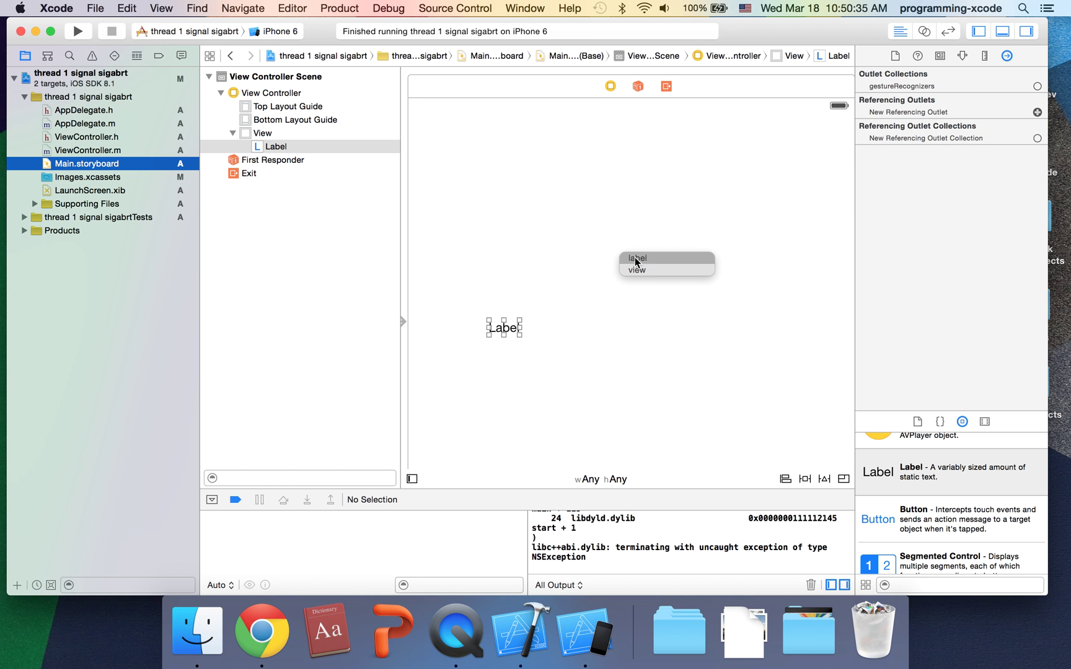
Connect the storyboard label to the 'label' outlet and run the app again
{"action": "left_click", "coordinate": [637, 258]}
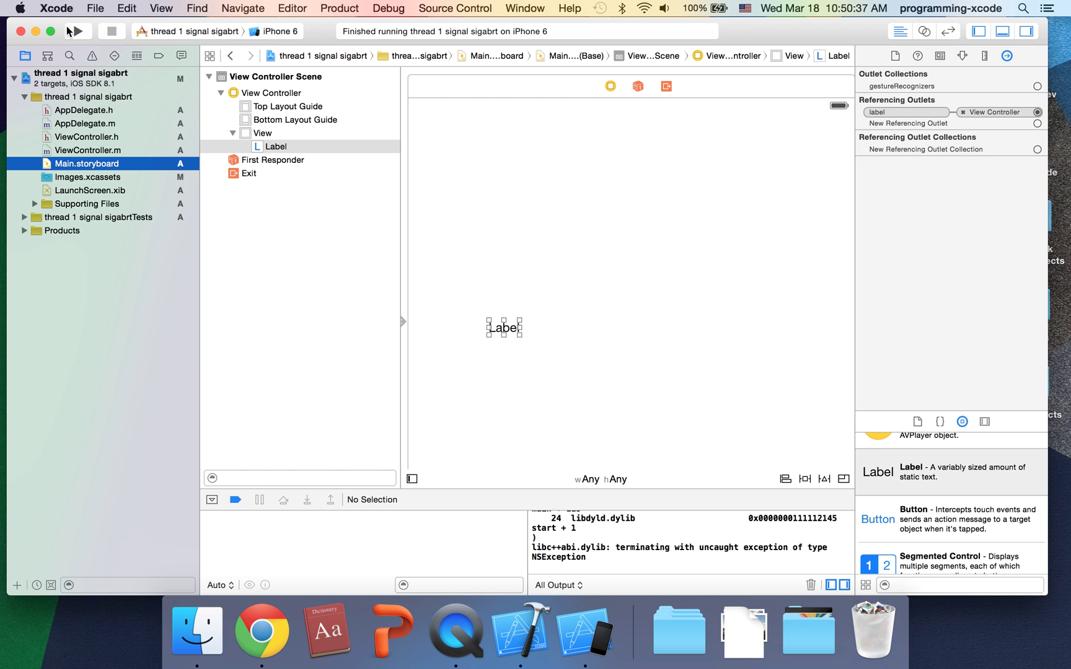
{"action": "left_click", "coordinate": [78, 31]}
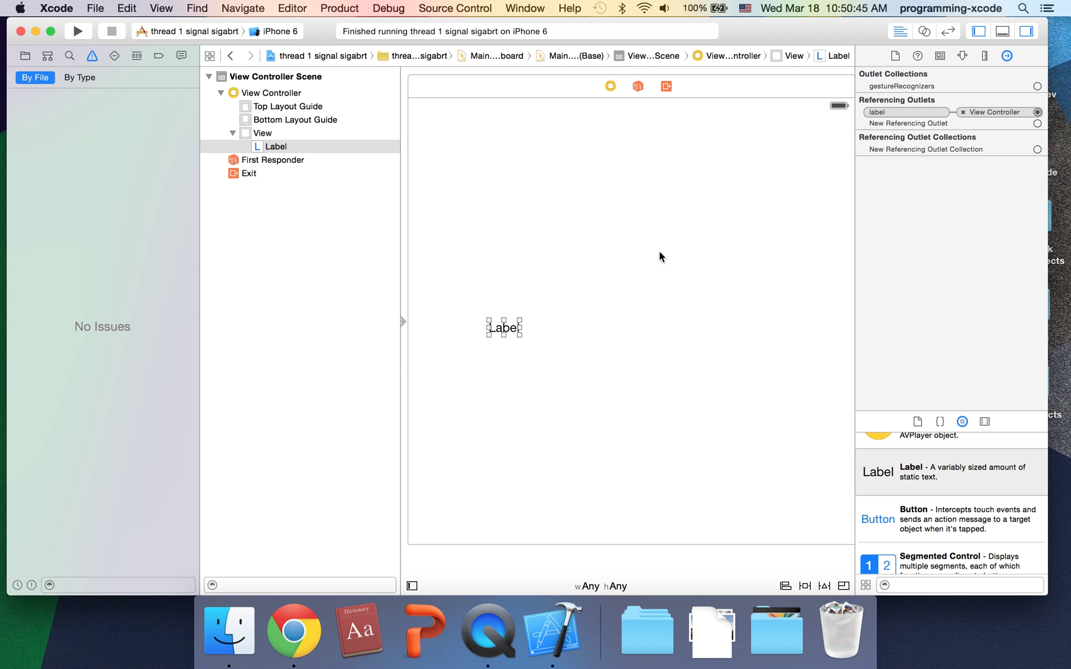
{"action": "mouse_move", "coordinate": [393, 77]}
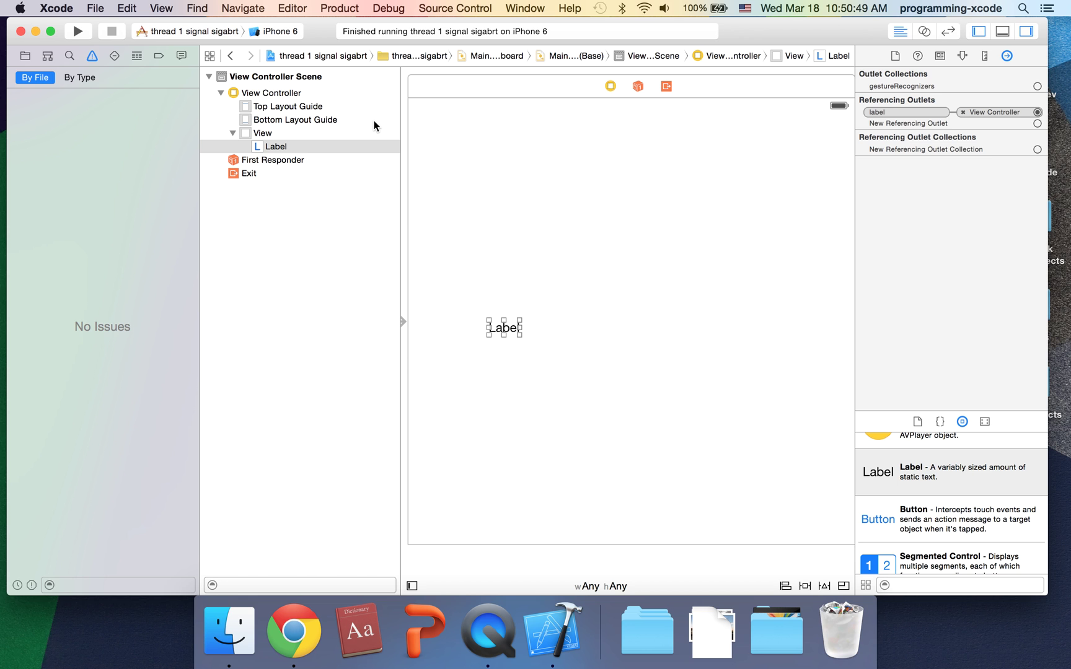
{"action": "mouse_move", "coordinate": [177, 78]}
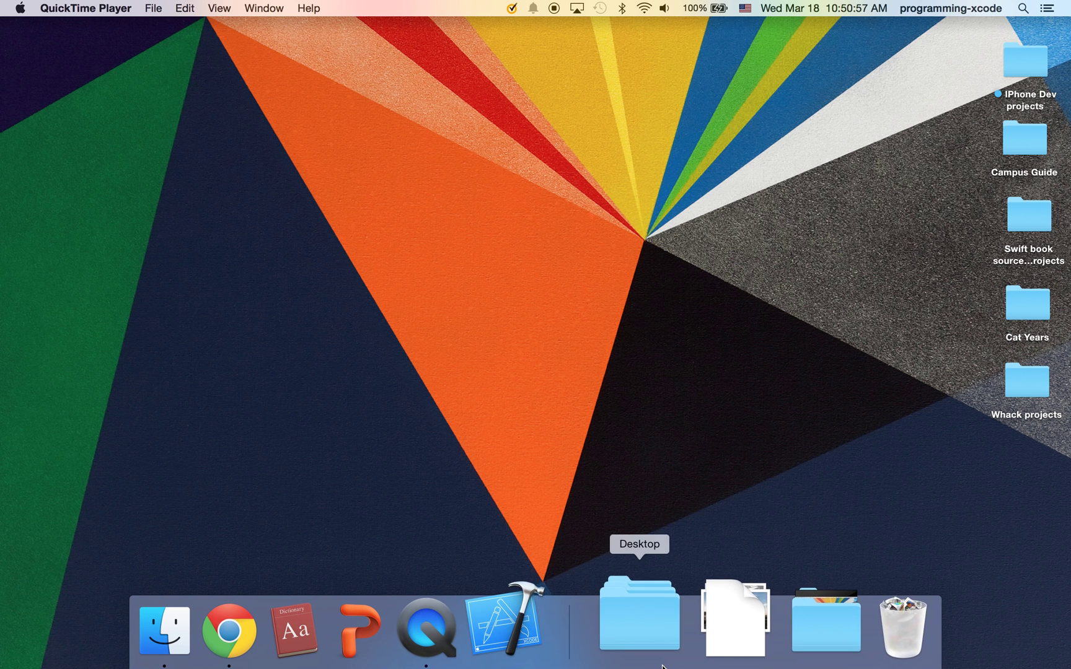
Browse the Desktop stack in the Dock for the next project
{"action": "left_click", "coordinate": [506, 629]}
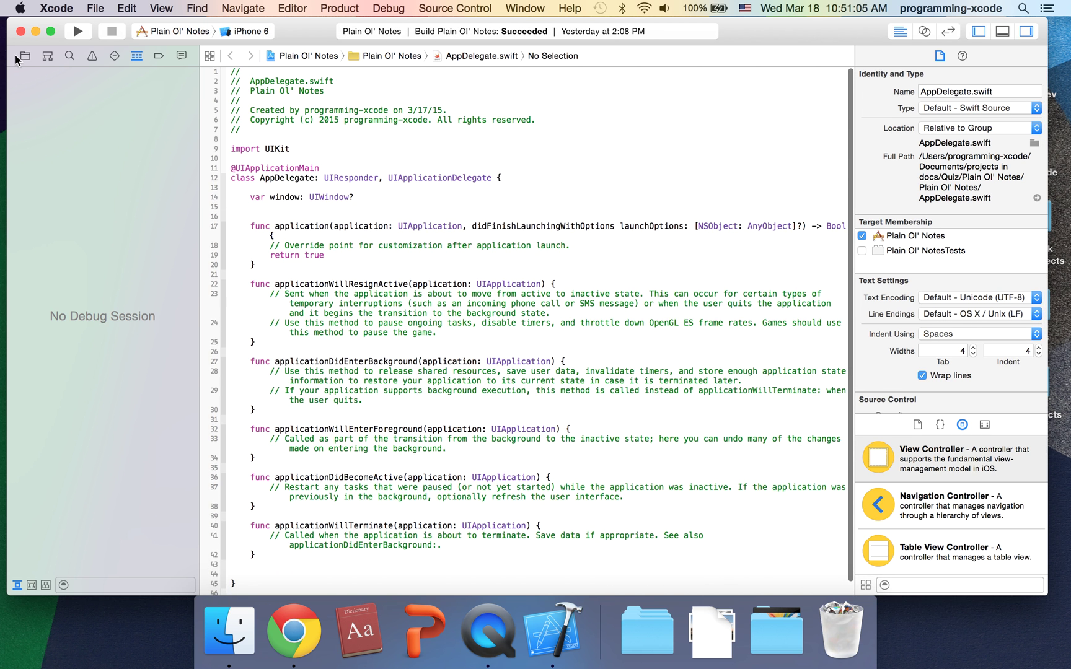
Browse DetailViewController.swift, Note.swift and MasterViewController.swift, adding a blank line in MasterViewController's class
{"action": "left_click", "coordinate": [104, 136]}
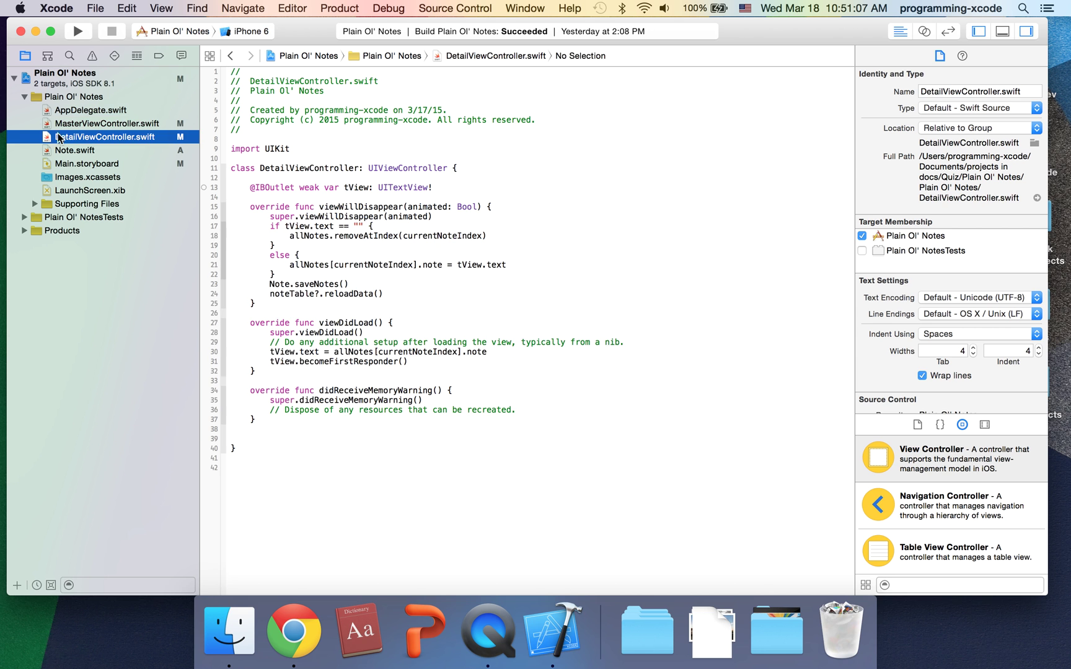
{"action": "left_click", "coordinate": [75, 150]}
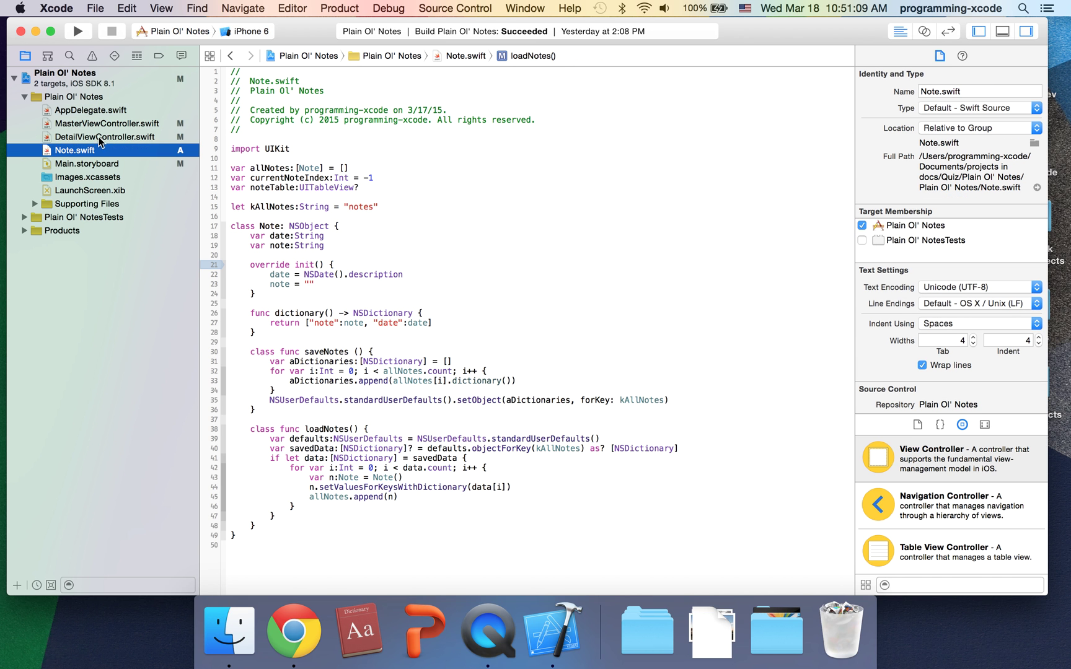
{"action": "left_click", "coordinate": [105, 124]}
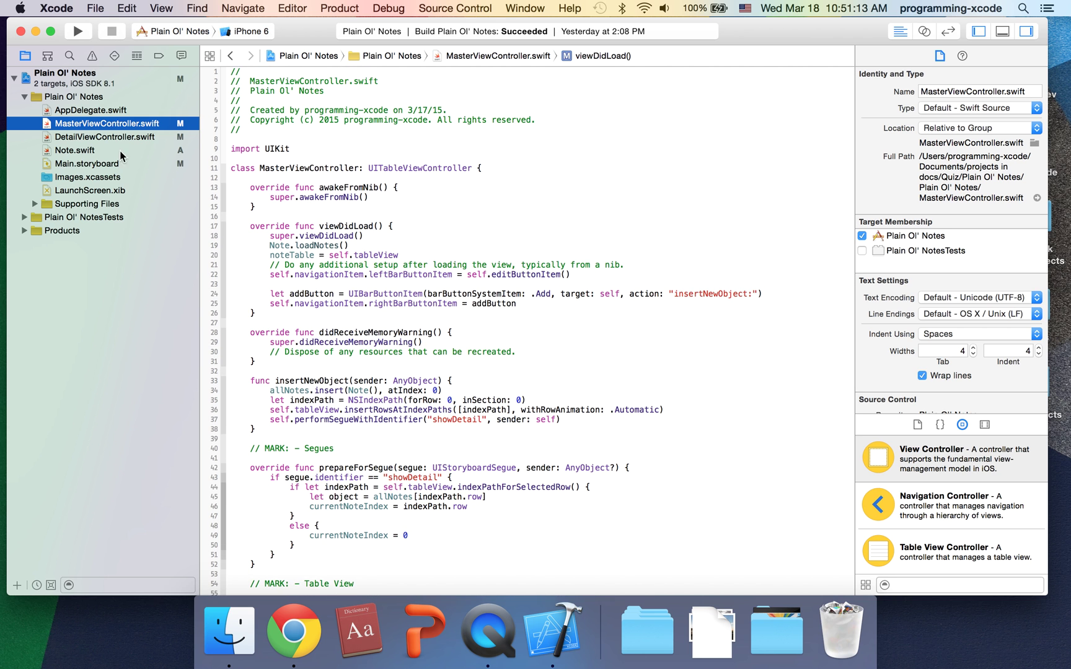
{"action": "left_click", "coordinate": [481, 169]}
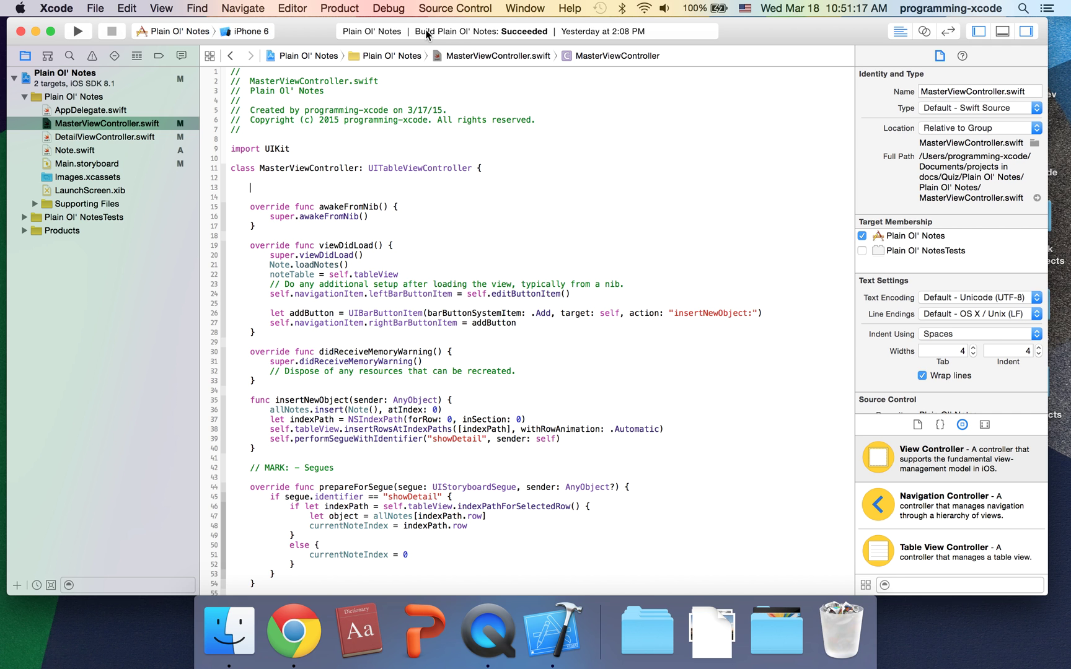
Declare 'var objects = NSMutableArray()' at the top of MasterViewController
{"action": "type", "text": "var"}
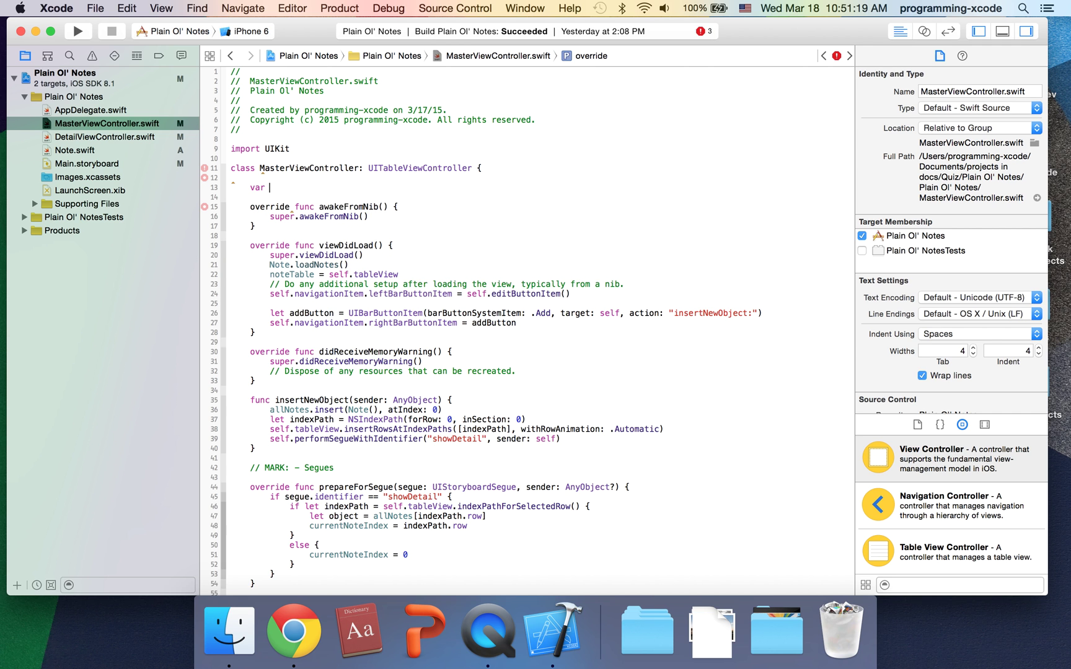
{"action": "type", "text": "obje"}
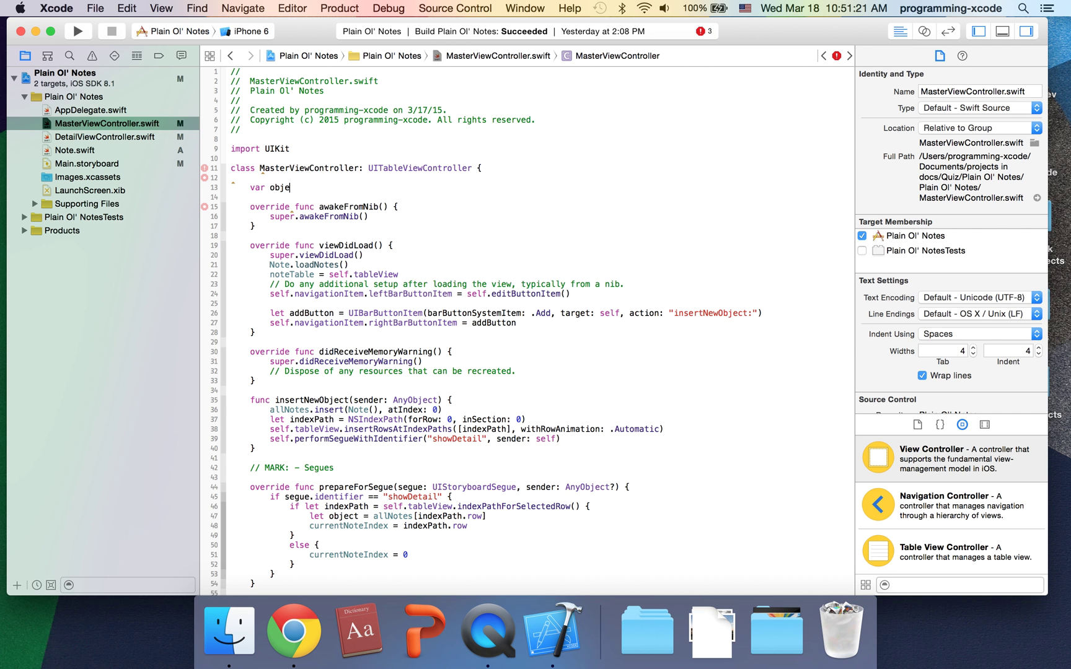
{"action": "type", "text": "cts = N"}
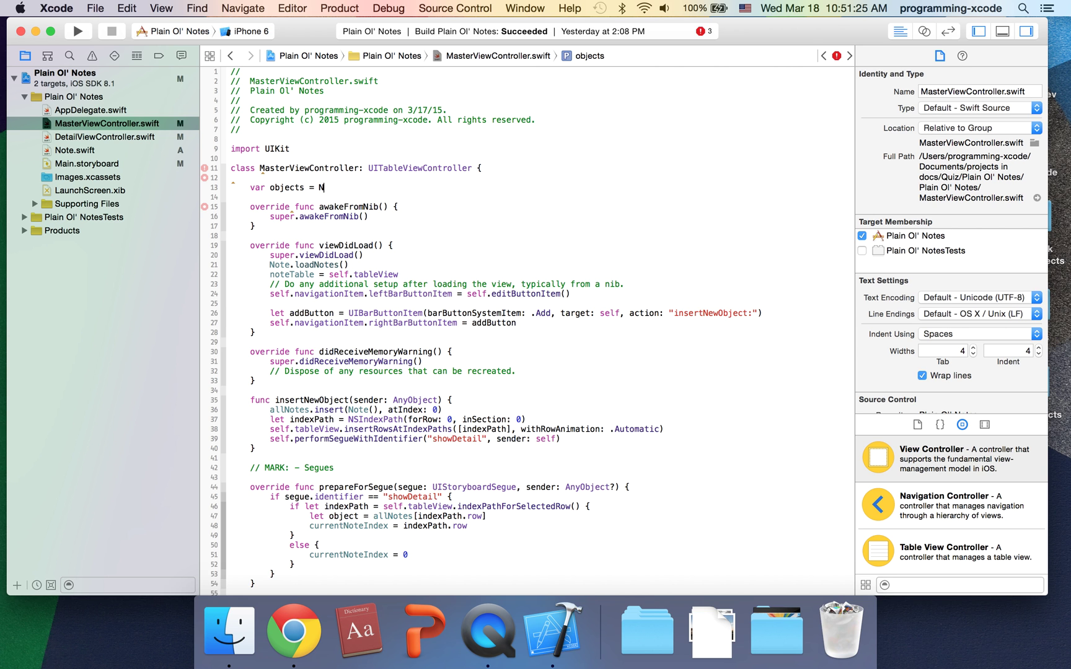
{"action": "type", "text": "SMutableArray("}
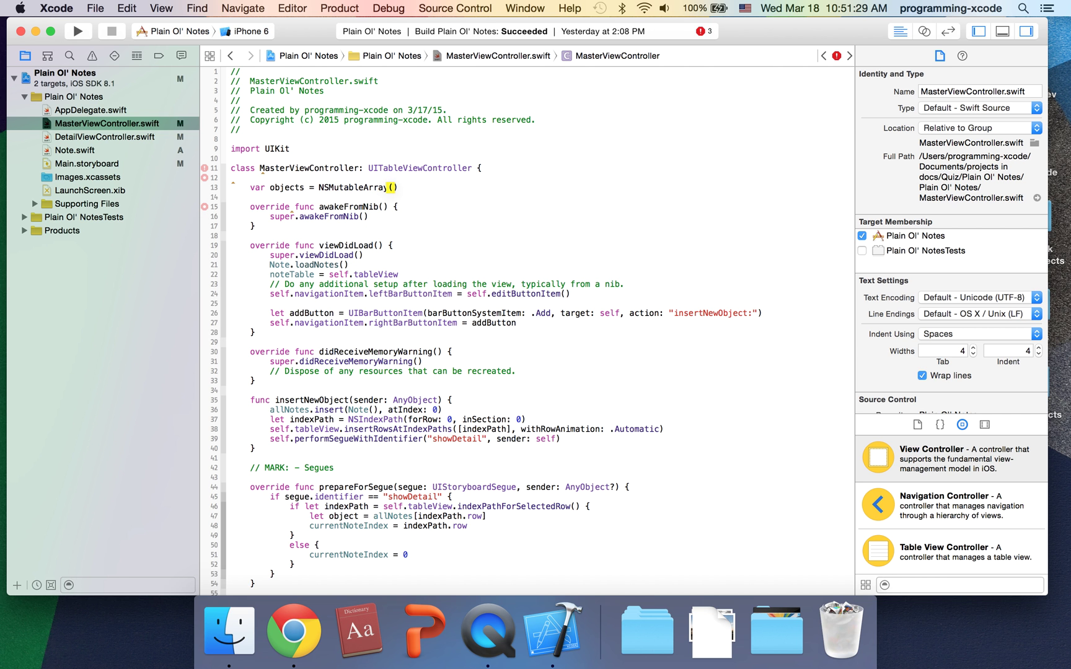
Use objects instead of allNotes in numberOfRowsInSection and the delete branch
{"action": "scroll", "scroll_direction": "down", "scroll_amount": 3}
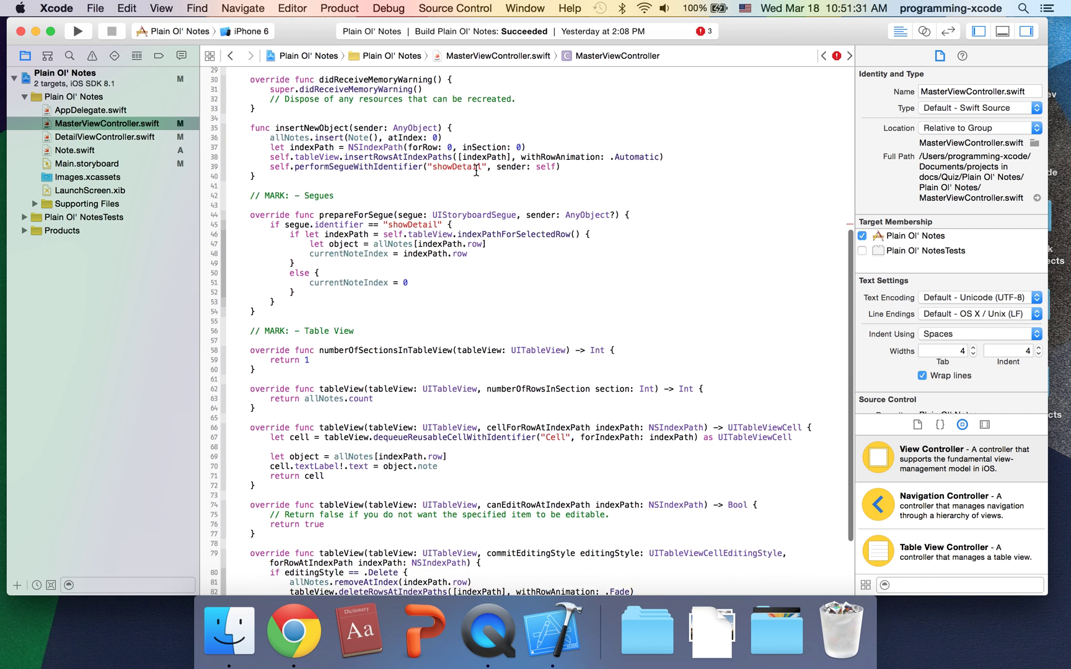
{"action": "scroll", "scroll_direction": "down", "scroll_amount": 3}
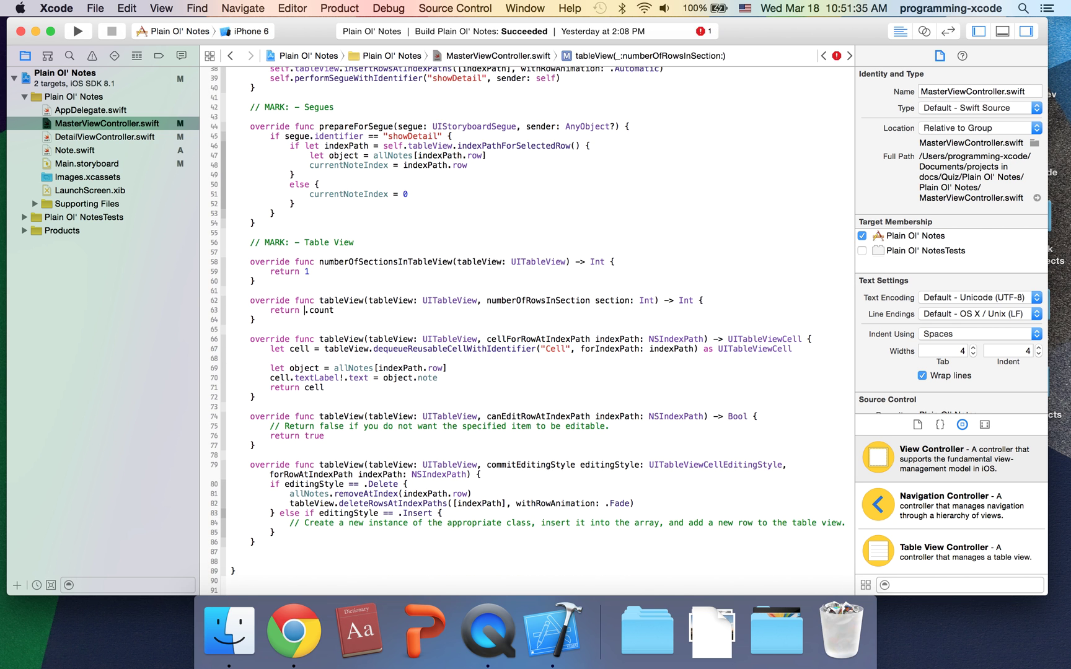
{"action": "type", "text": "objects"}
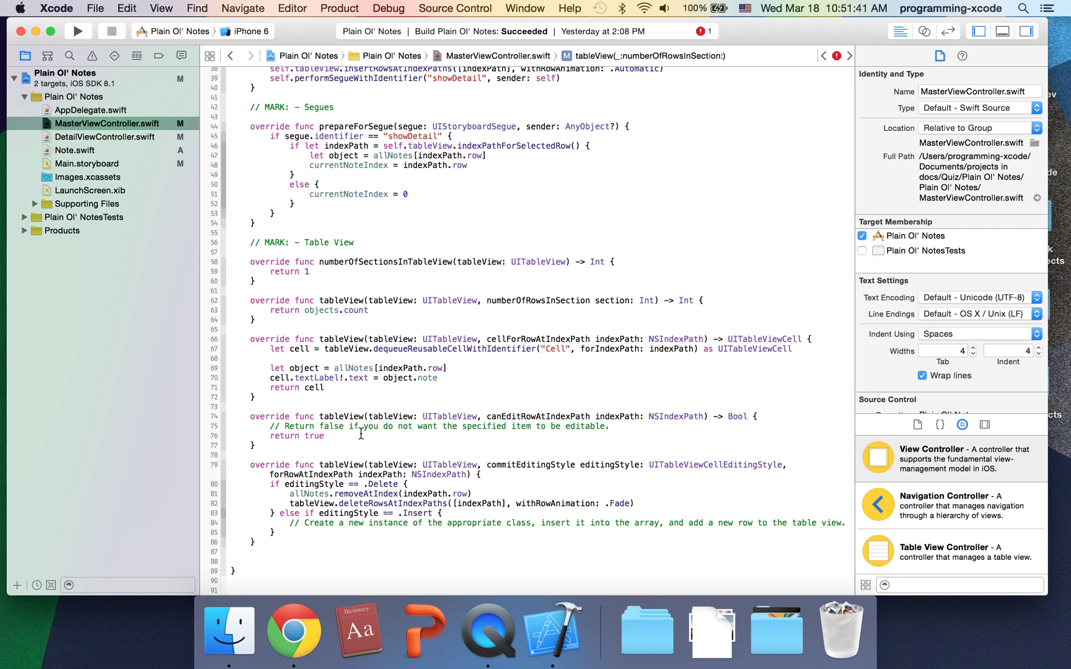
{"action": "mouse_move", "coordinate": [350, 494]}
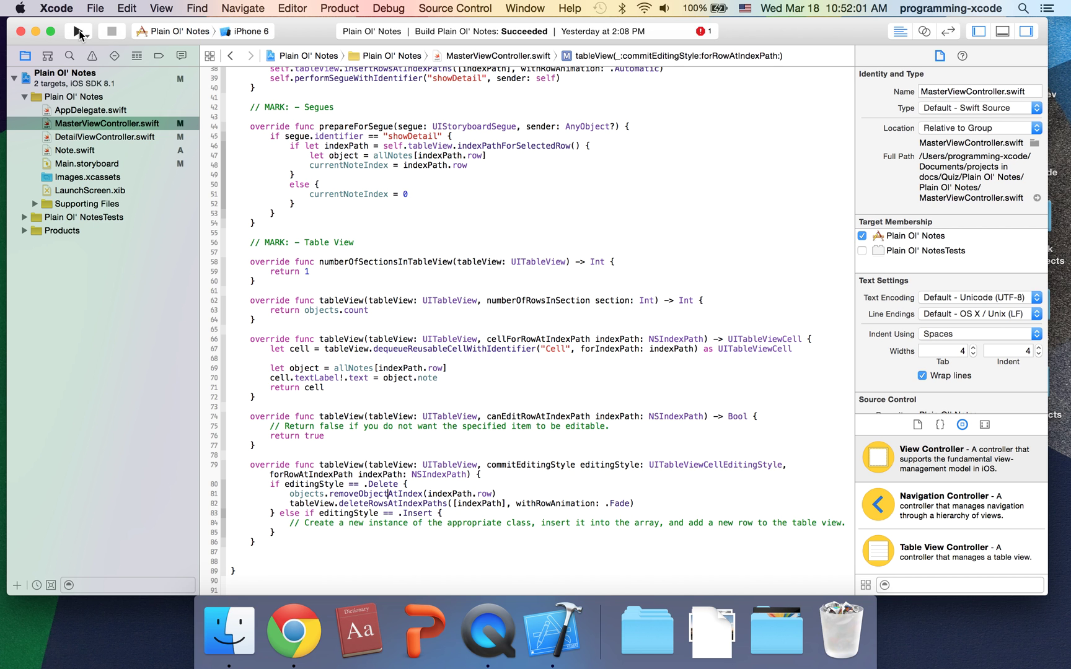
Run the app so it crashes with an uncaught NSException, then reopen MasterViewController.swift
{"action": "left_click", "coordinate": [78, 31]}
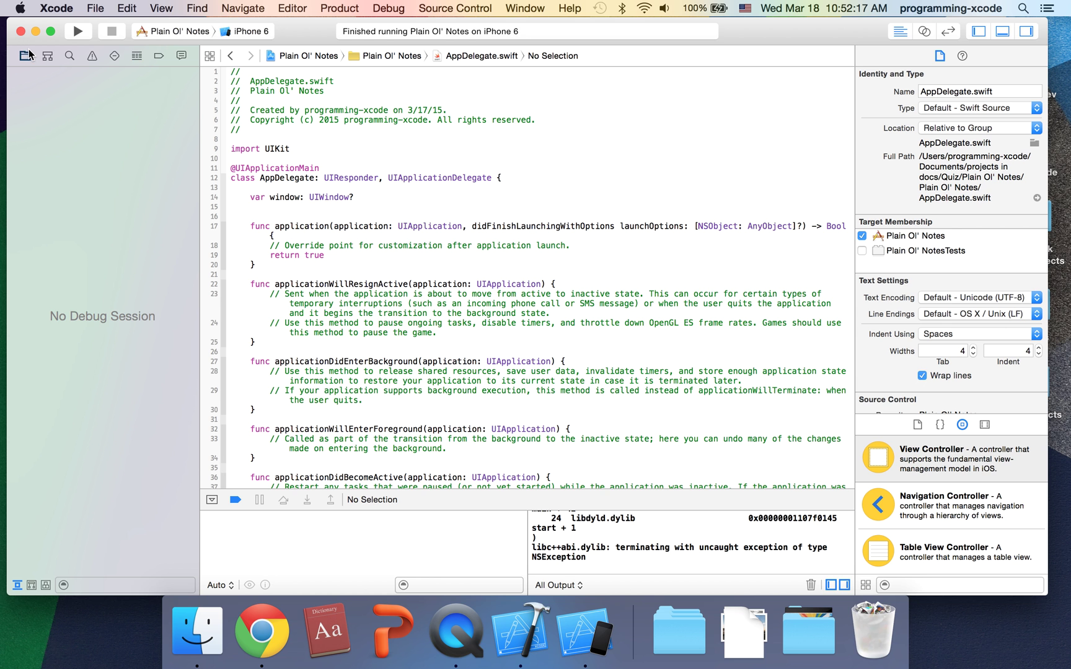
{"action": "left_click", "coordinate": [104, 137]}
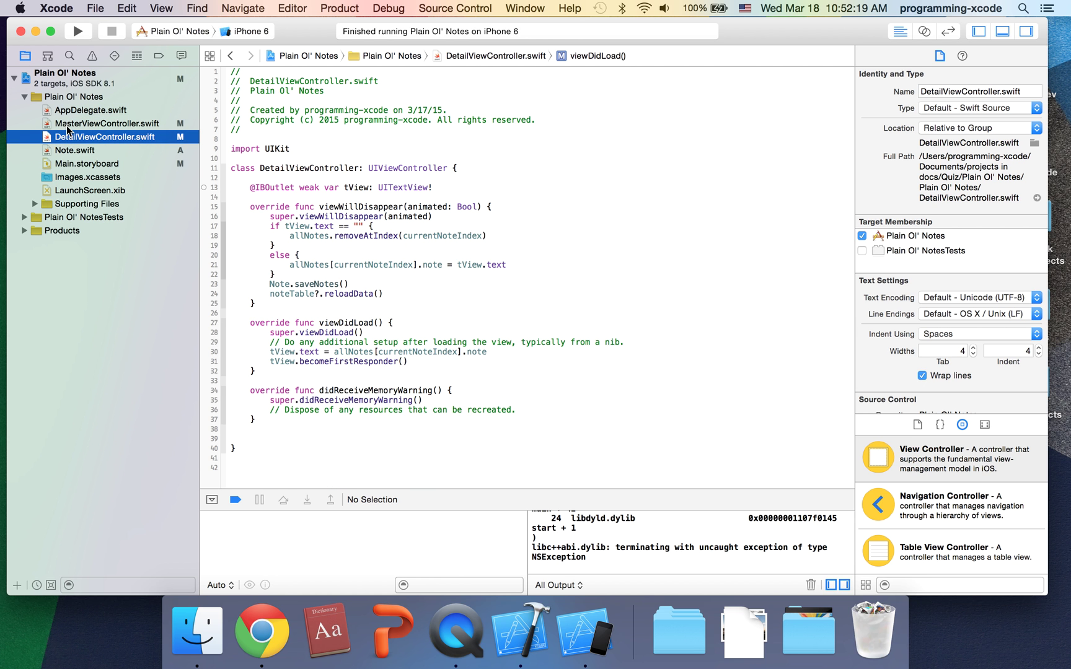
{"action": "left_click", "coordinate": [108, 124]}
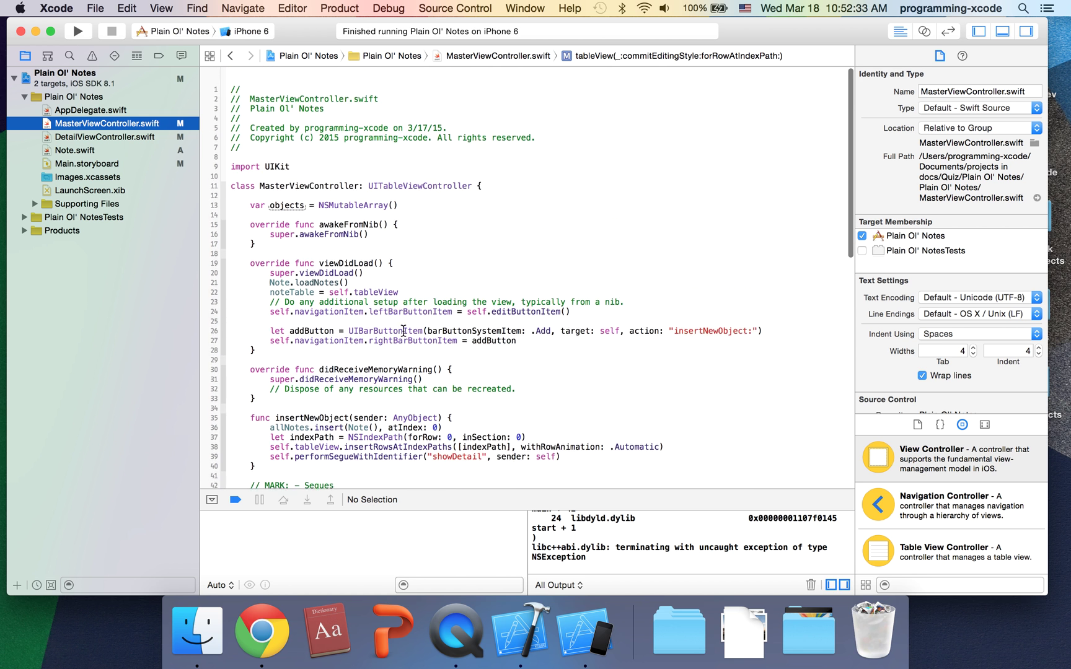
Delete the 'var objects' declaration line from MasterViewController
{"action": "double_click", "coordinate": [286, 187]}
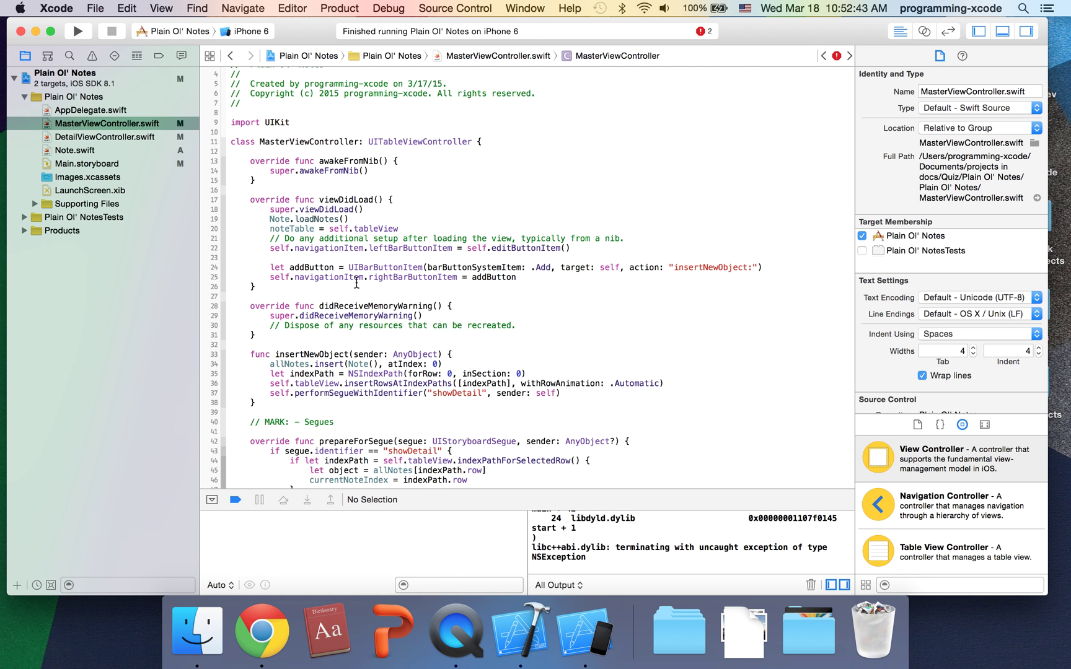
{"action": "scroll", "scroll_direction": "down", "scroll_amount": 3}
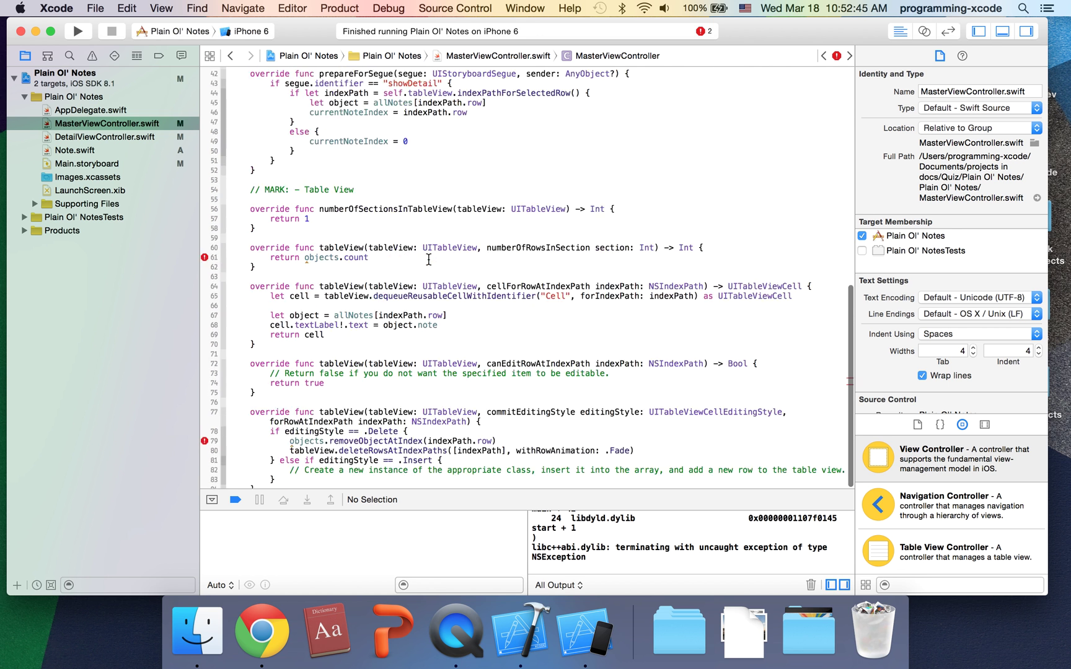
{"action": "scroll", "scroll_direction": "down", "scroll_amount": 3}
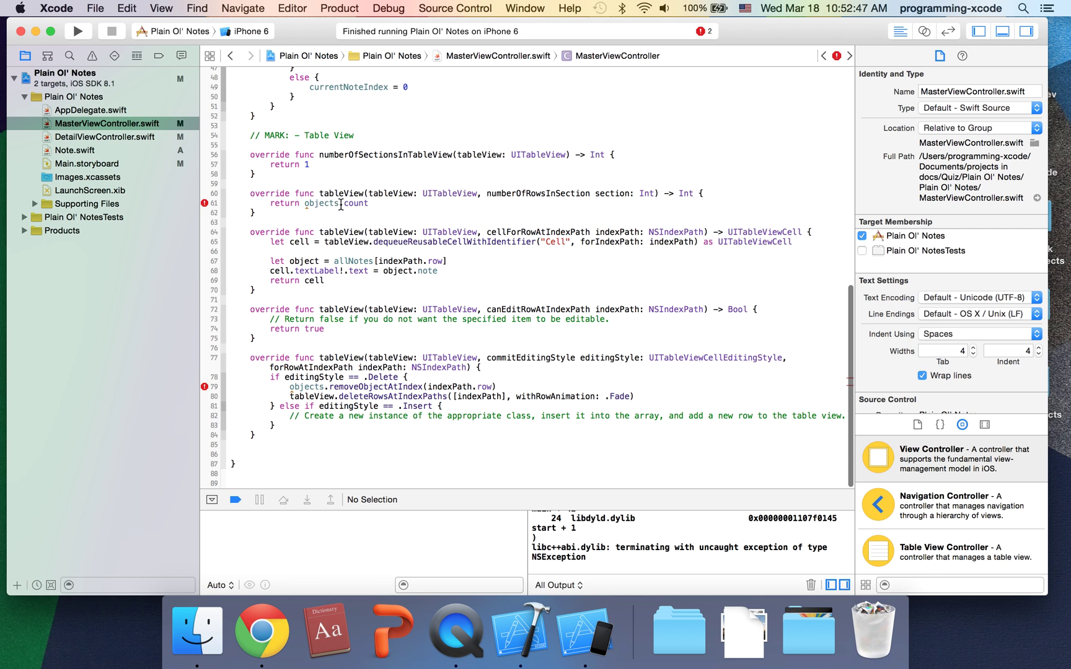
Restore allNotes in the row count return and the row deletion code
{"action": "left_click", "coordinate": [342, 203]}
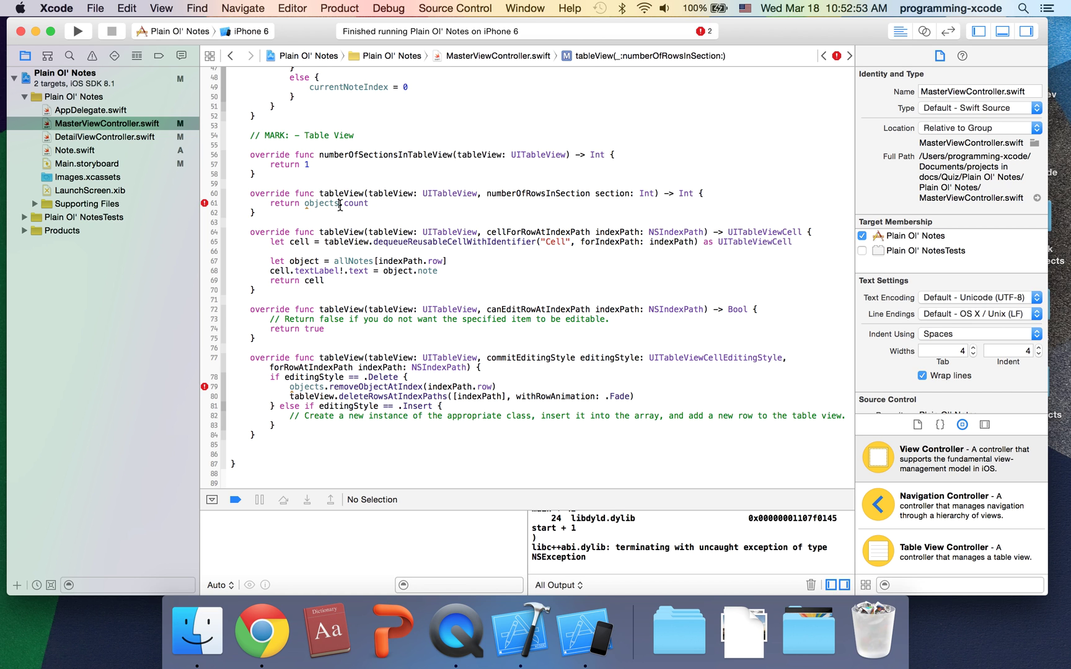
{"action": "type", "text": "obj"}
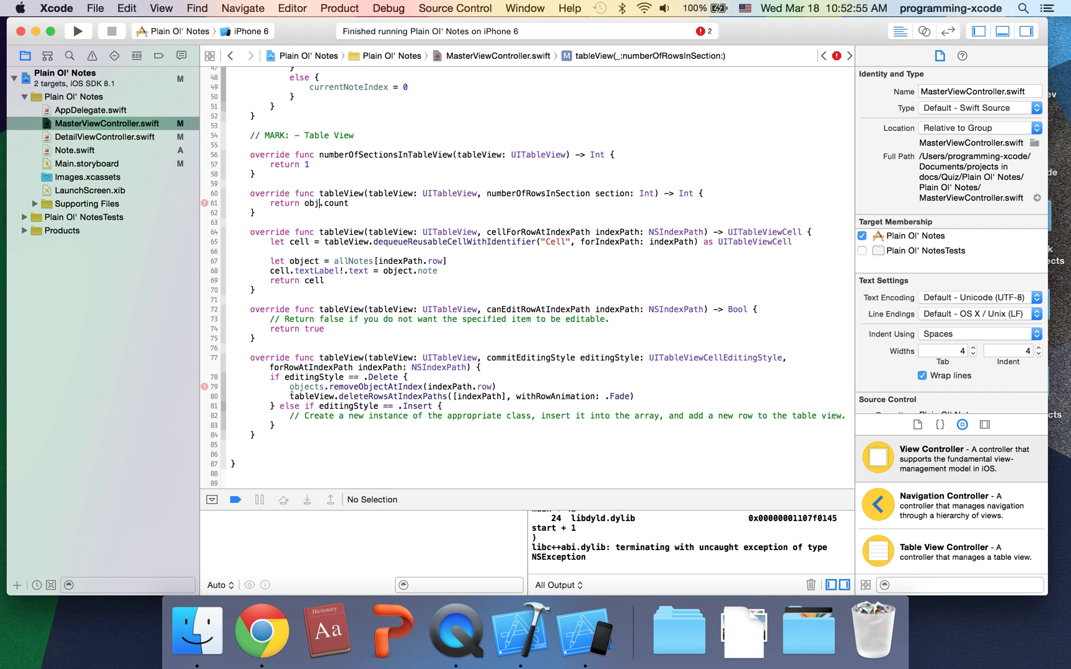
{"action": "type", "text": "allNotes"}
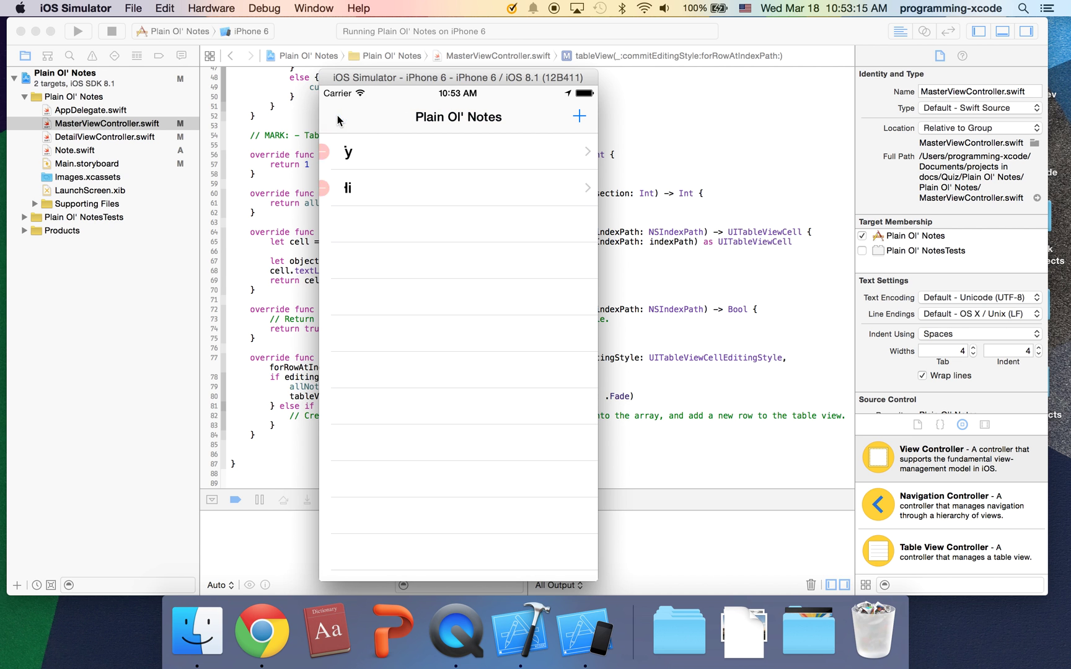
Leave edit mode so Plain Ol' Notes lists Ty and Hi with an Edit button
{"action": "left_click", "coordinate": [334, 116]}
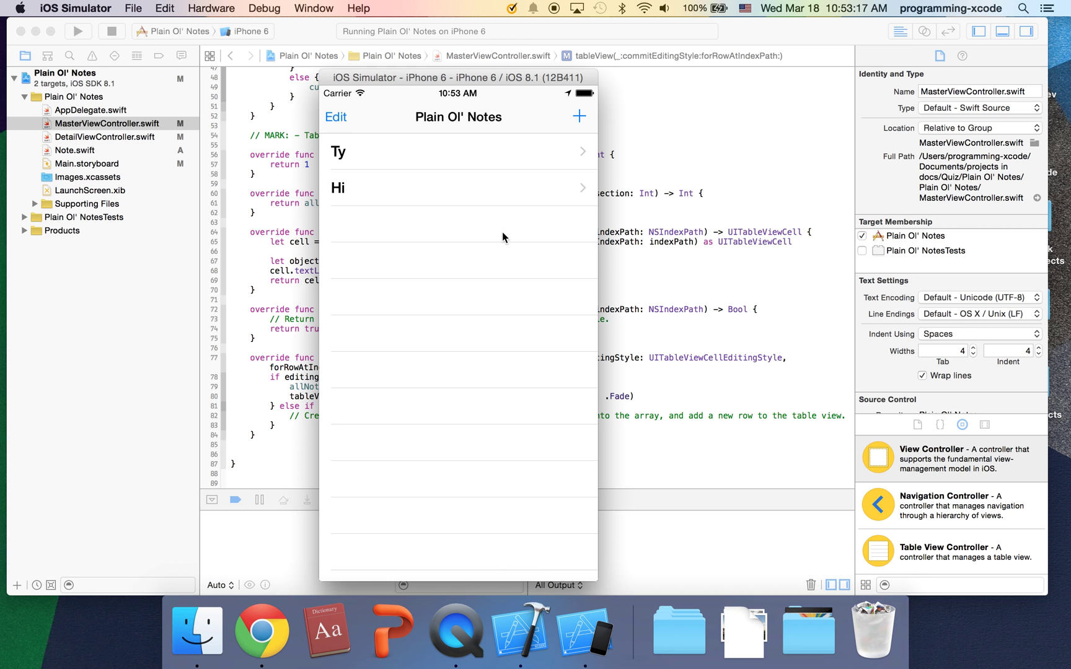
{"action": "mouse_move", "coordinate": [488, 225]}
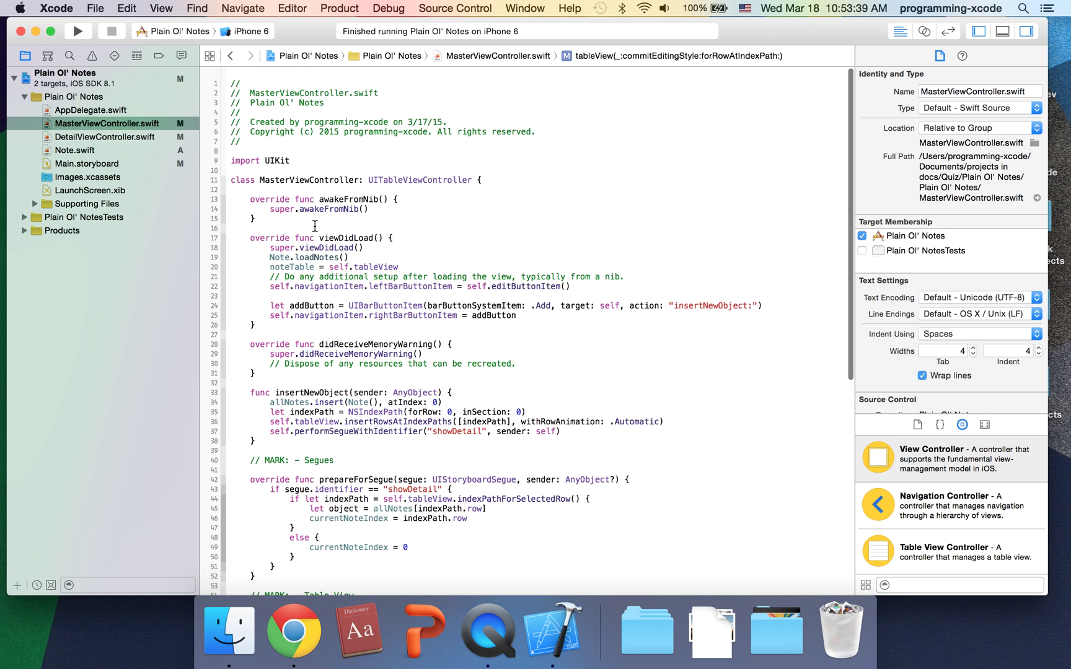
Scroll through MasterViewController.swift to check the table view methods use allNotes
{"action": "scroll", "scroll_direction": "down", "scroll_amount": 3}
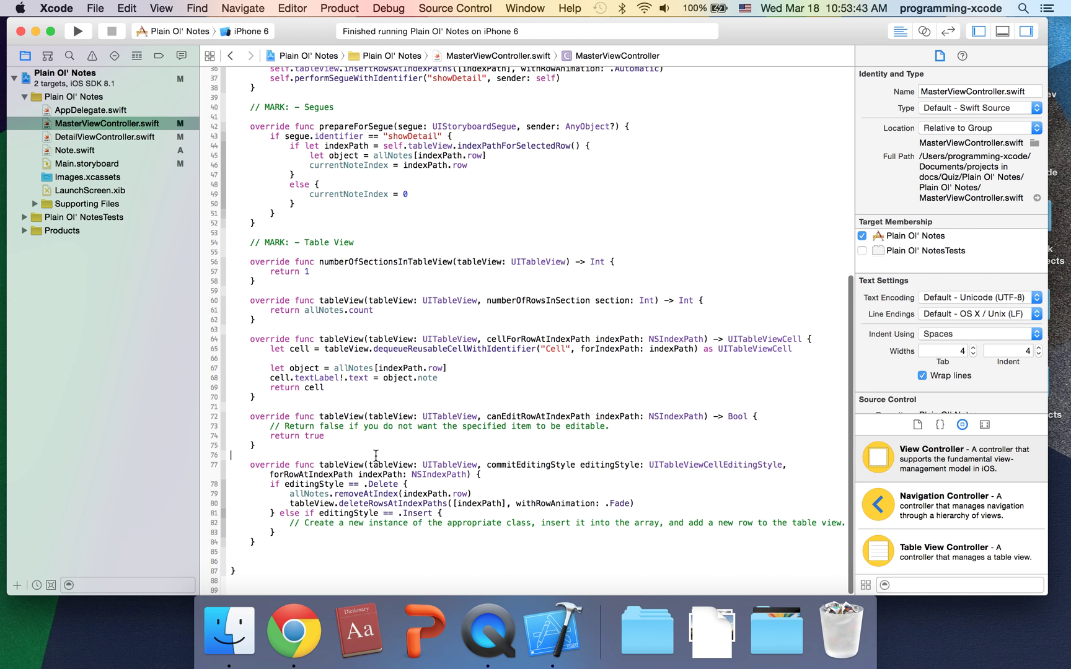
{"action": "mouse_move", "coordinate": [307, 492]}
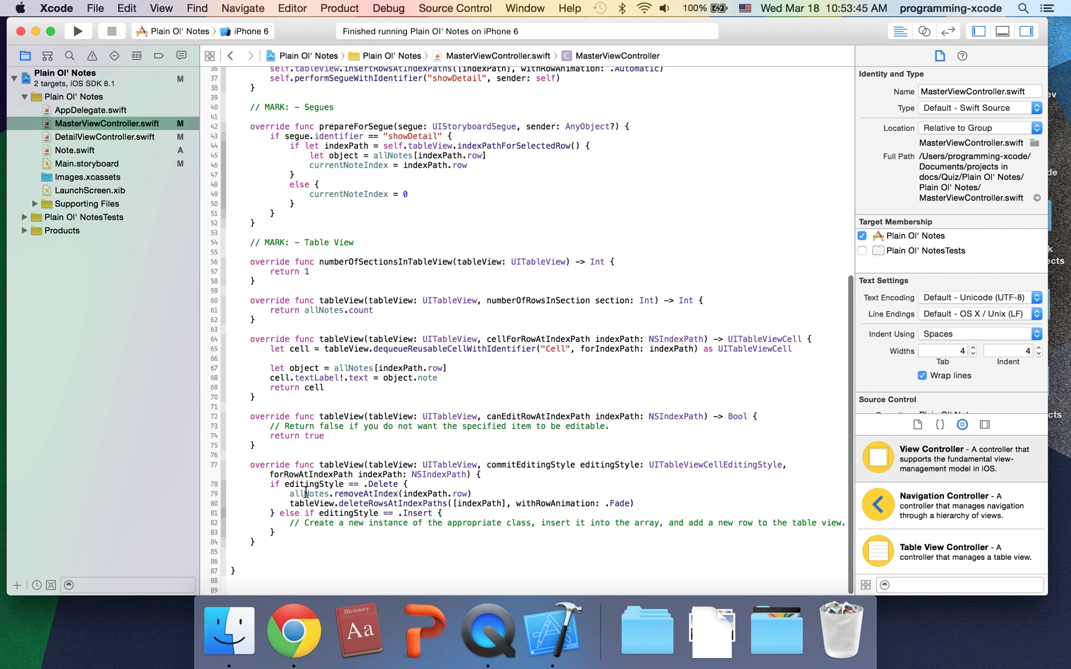